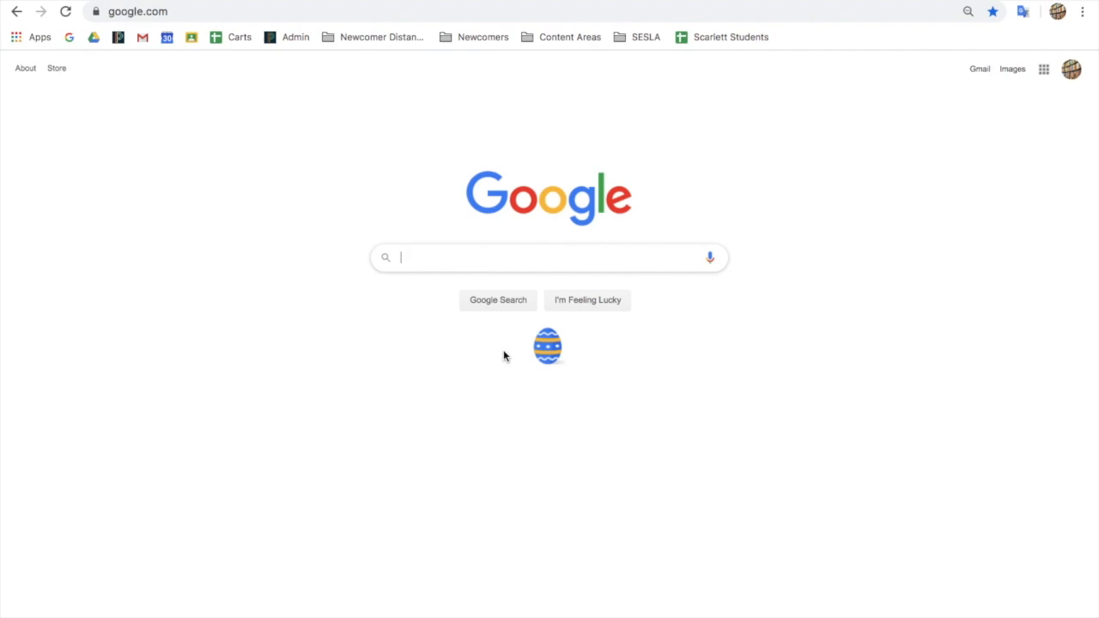
pyautogui.moveTo(970, 198)
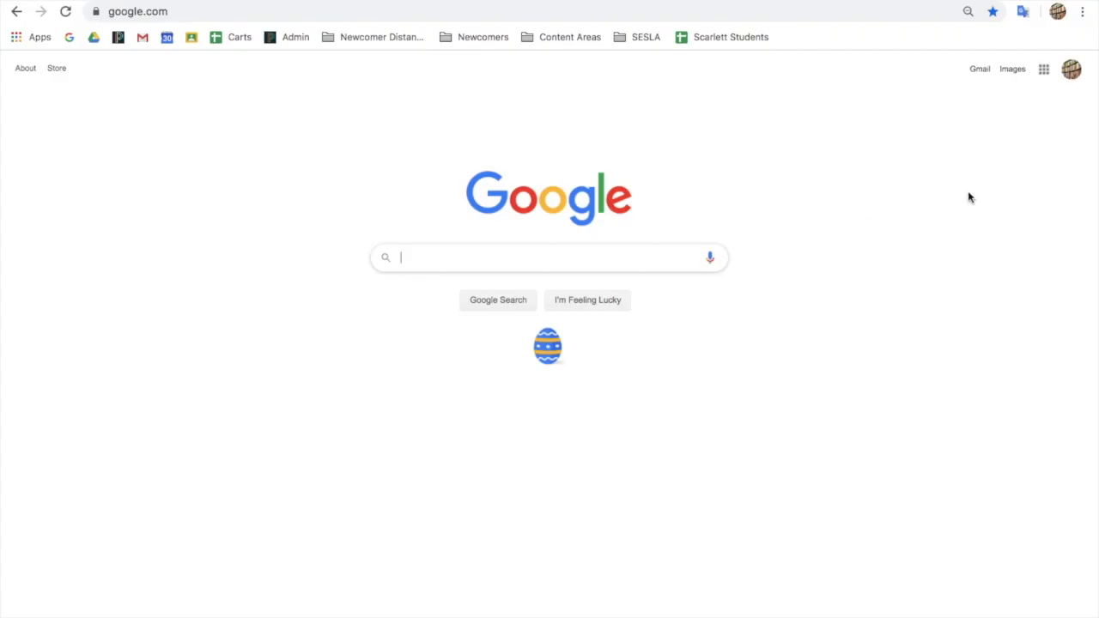
# Step: Search Google for 'screencastify' using the 'scree' suggestion
pyautogui.click(1071, 69)
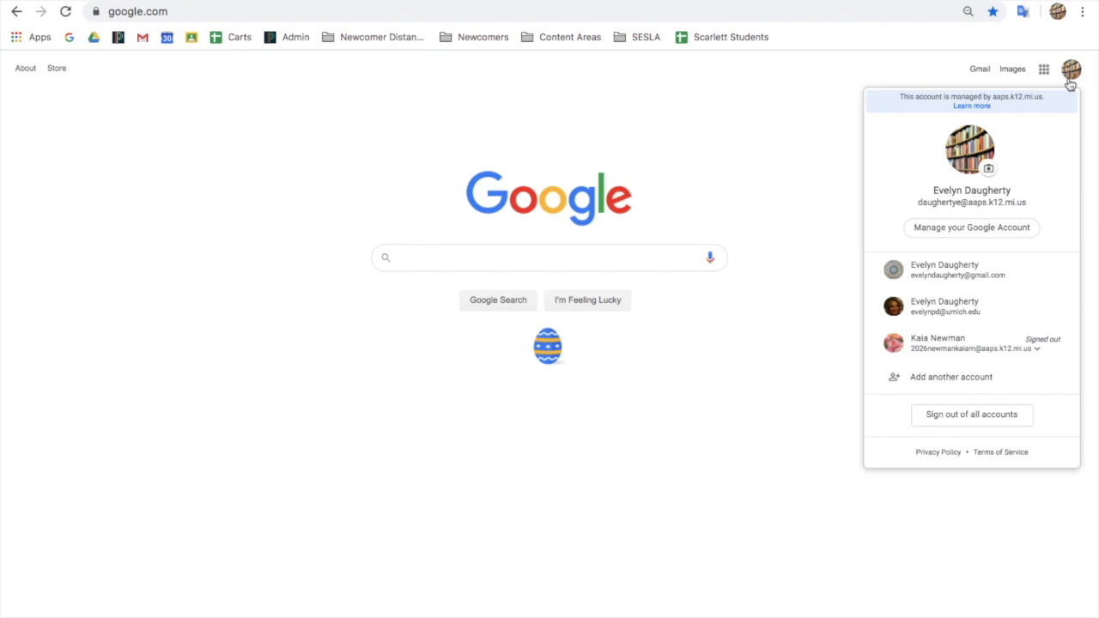
pyautogui.write('scree')
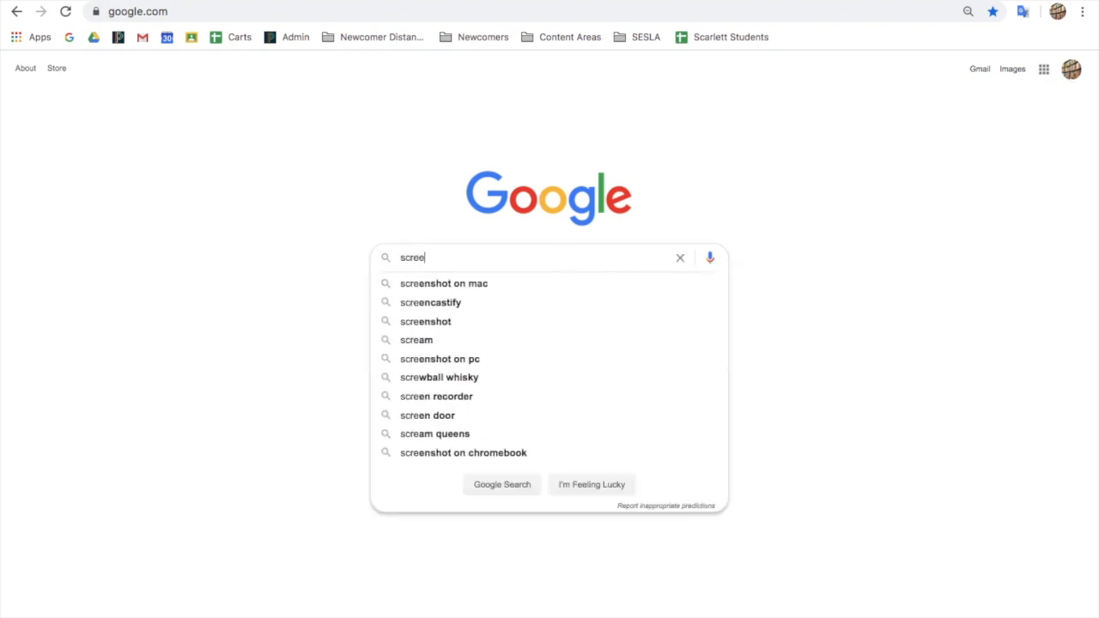
pyautogui.click(431, 302)
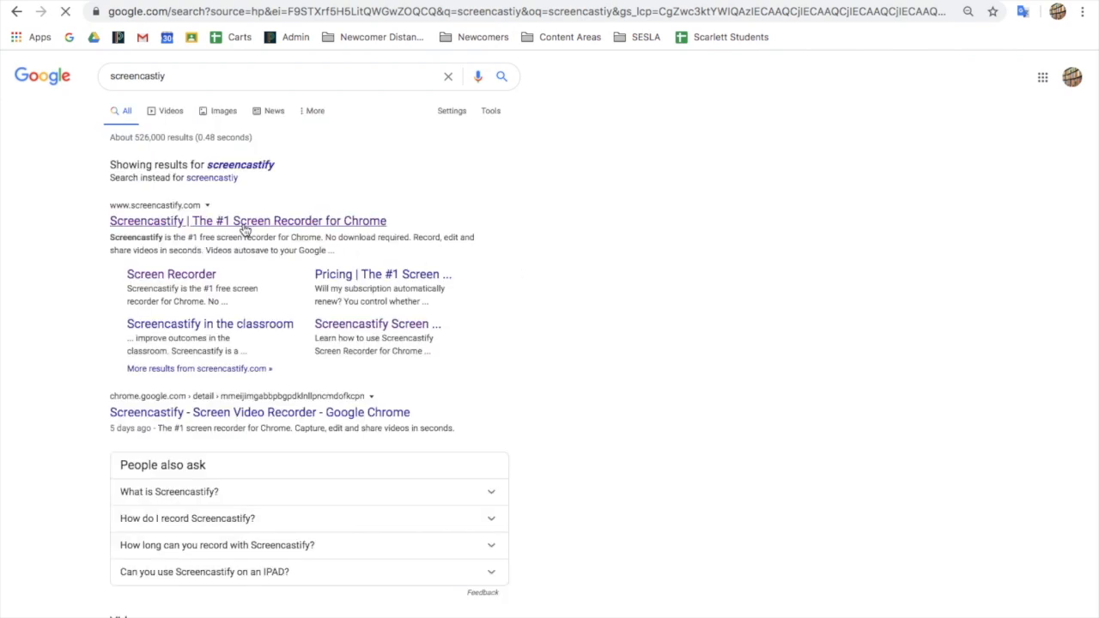
# Step: Add the Screencastify extension to Chrome from its website and the Chrome Web Store
pyautogui.click(247, 221)
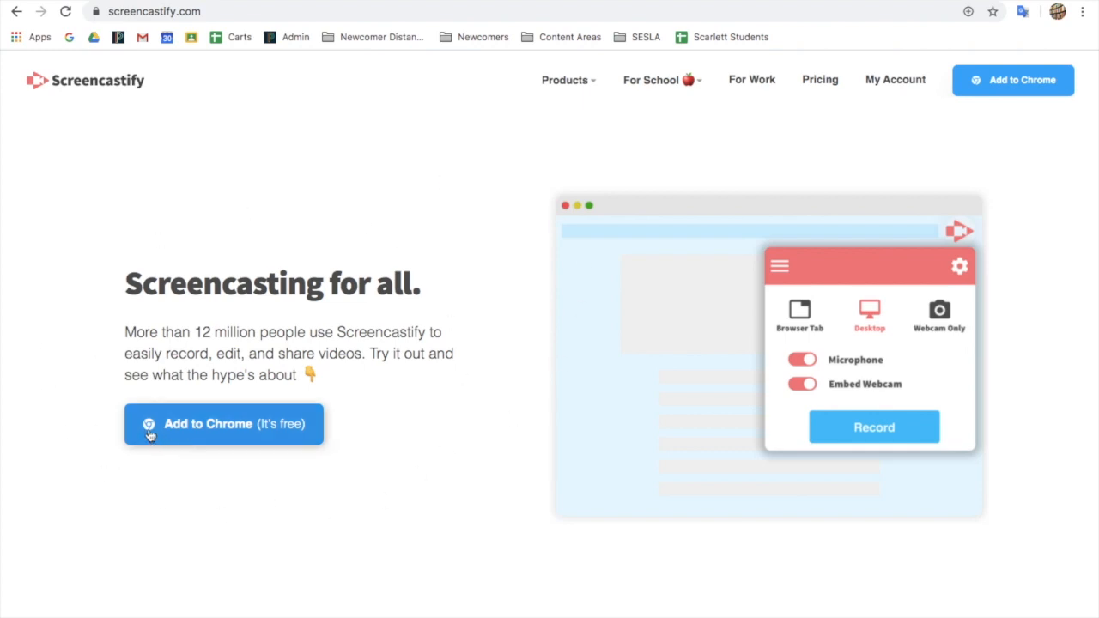
pyautogui.click(223, 423)
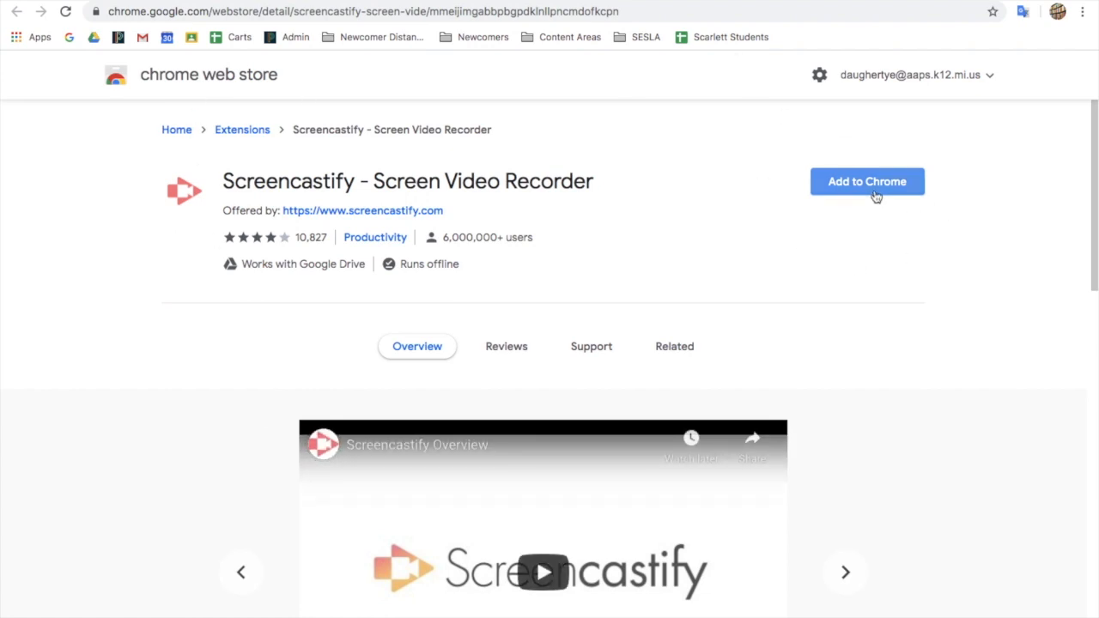
pyautogui.click(866, 181)
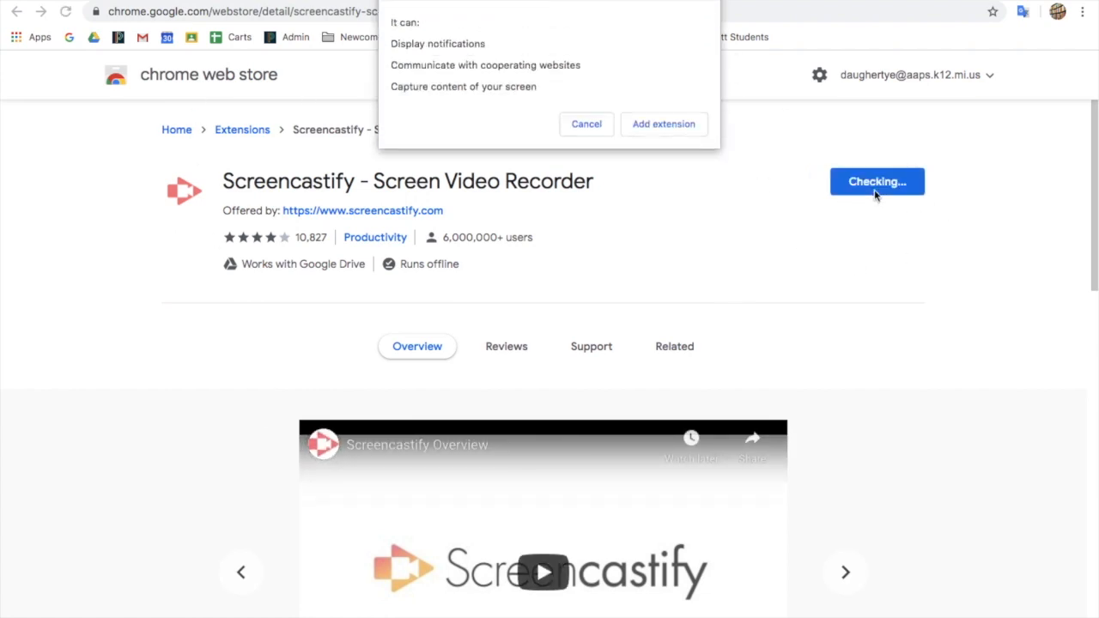
pyautogui.click(663, 124)
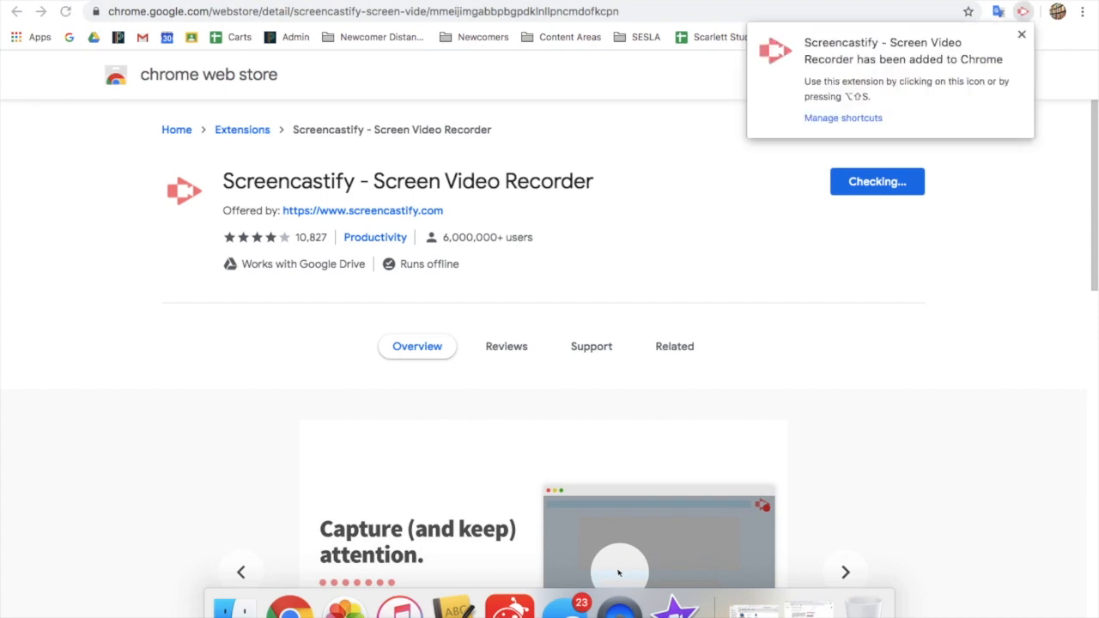
# Step: View the Screencastify subscription page, then return to the extension's store listing
pyautogui.click(674, 346)
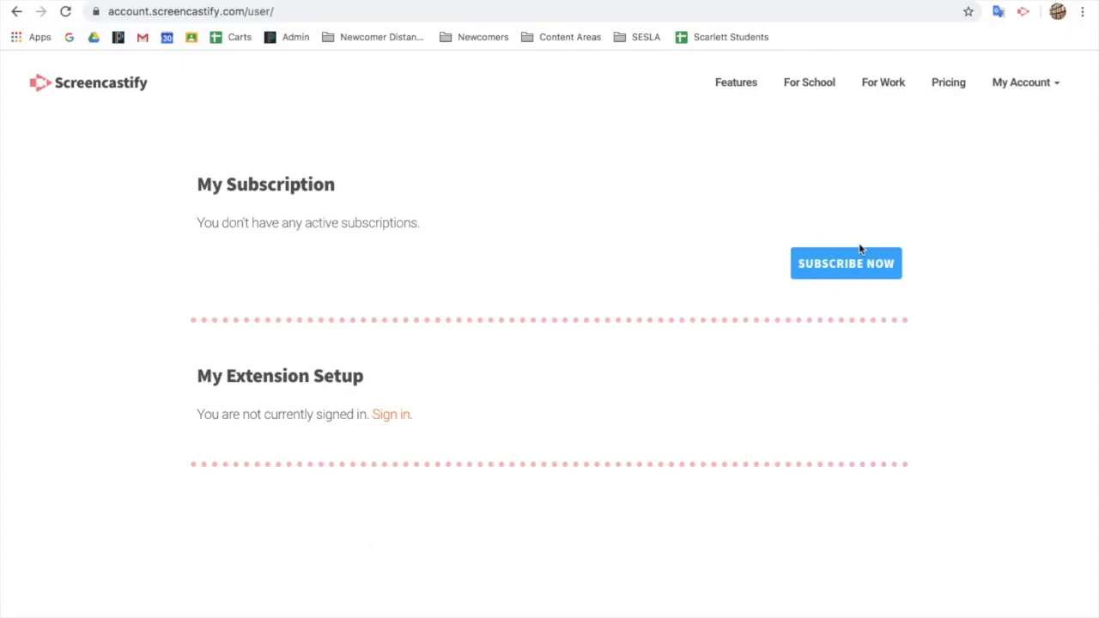
pyautogui.moveTo(845, 262)
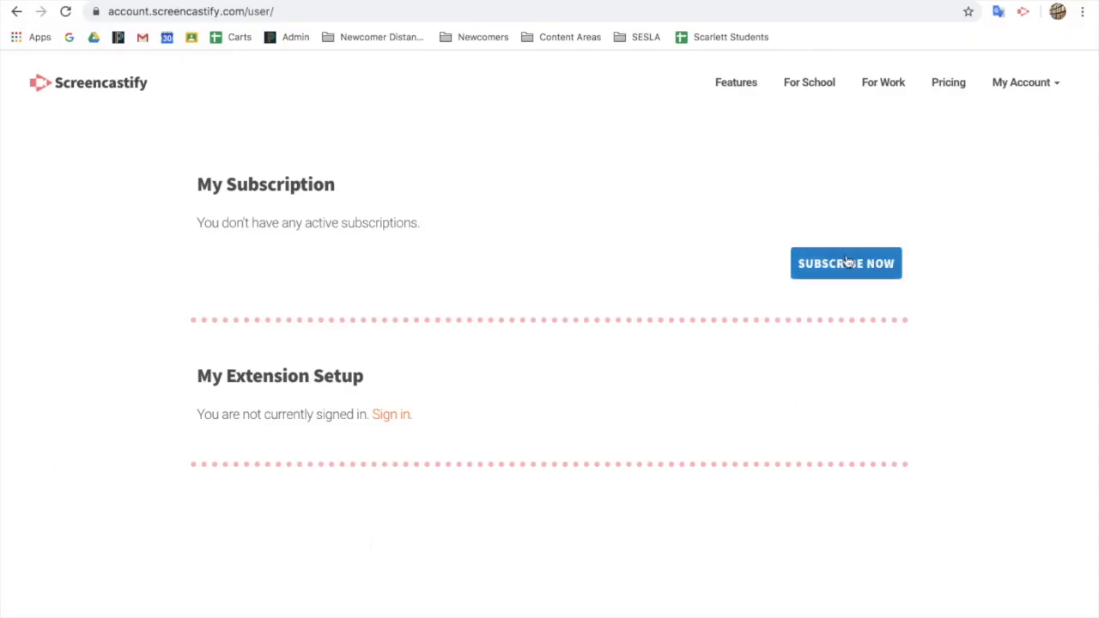
pyautogui.click(845, 262)
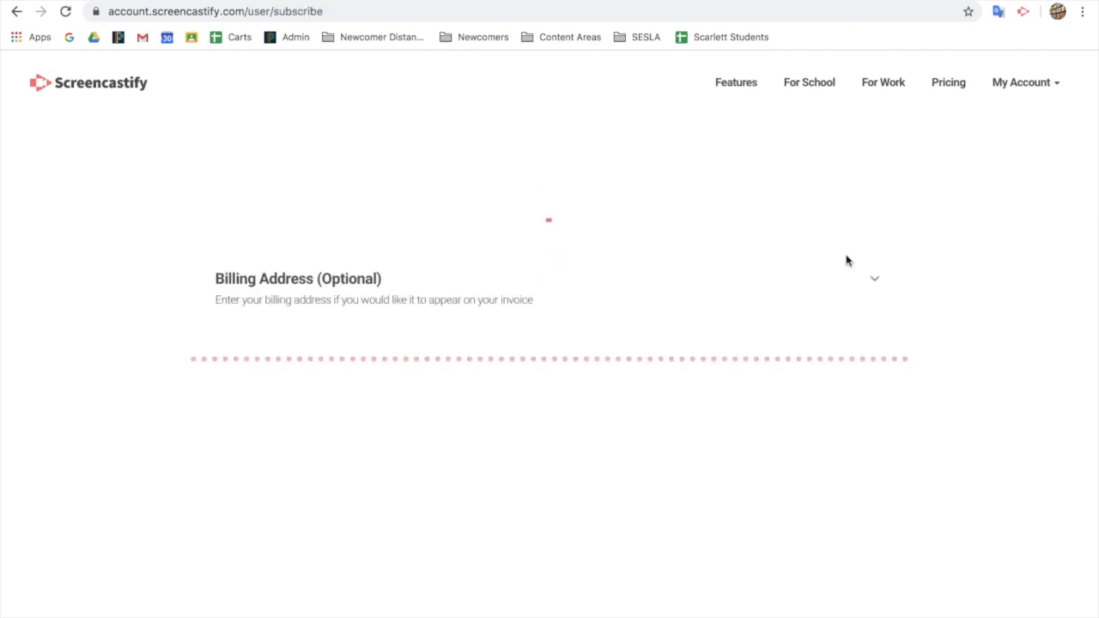
pyautogui.click(1023, 16)
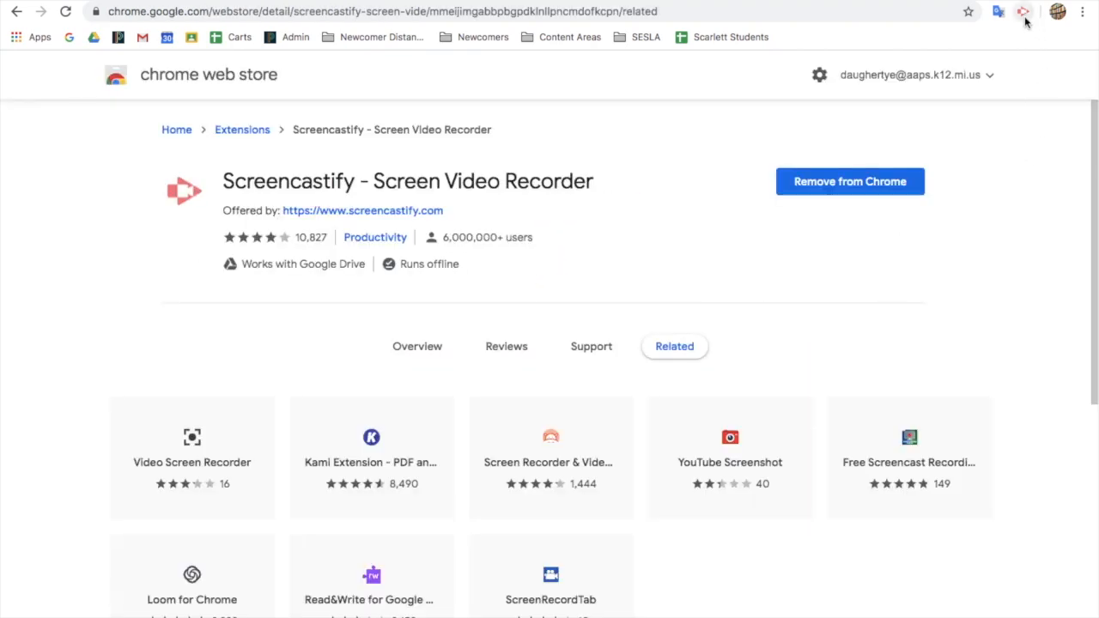
# Step: Sign in to Screencastify with the school Google account
pyautogui.click(1022, 12)
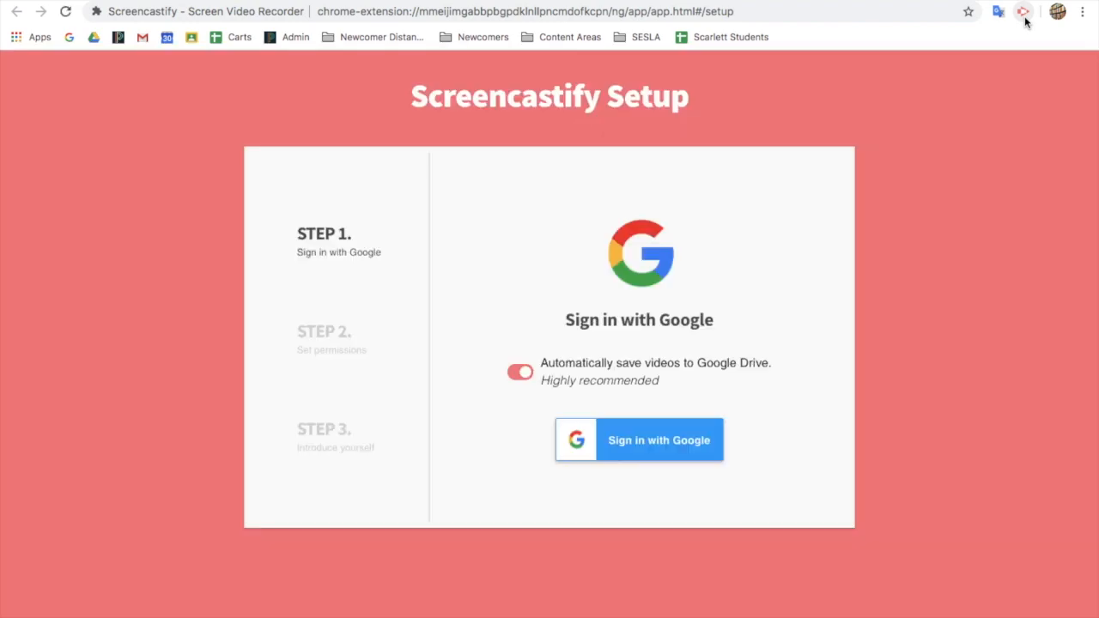
pyautogui.click(658, 439)
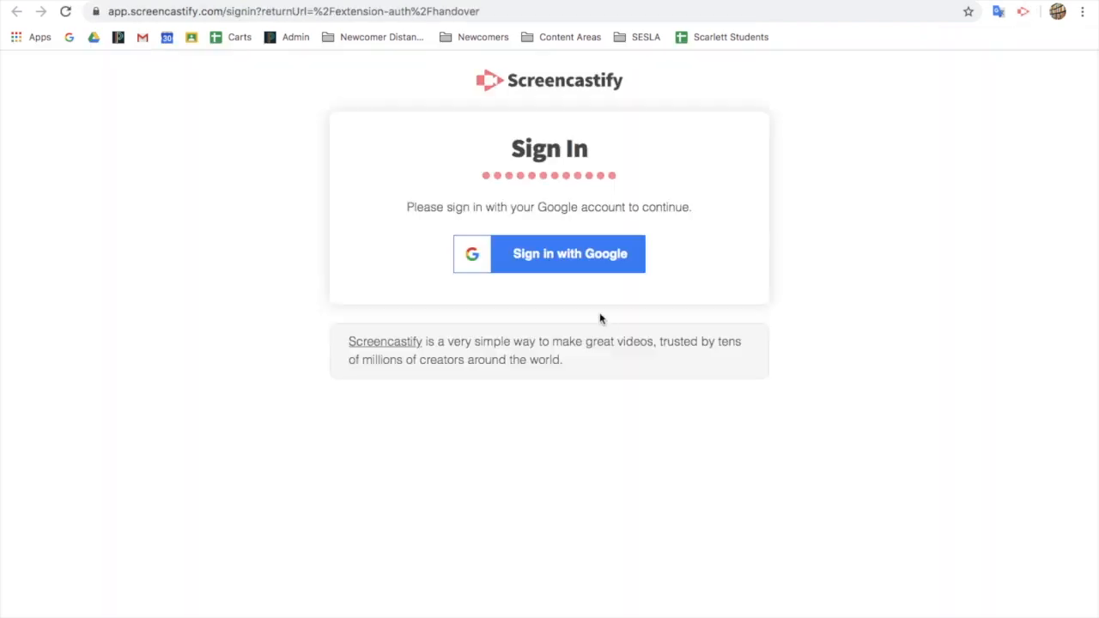
pyautogui.click(569, 253)
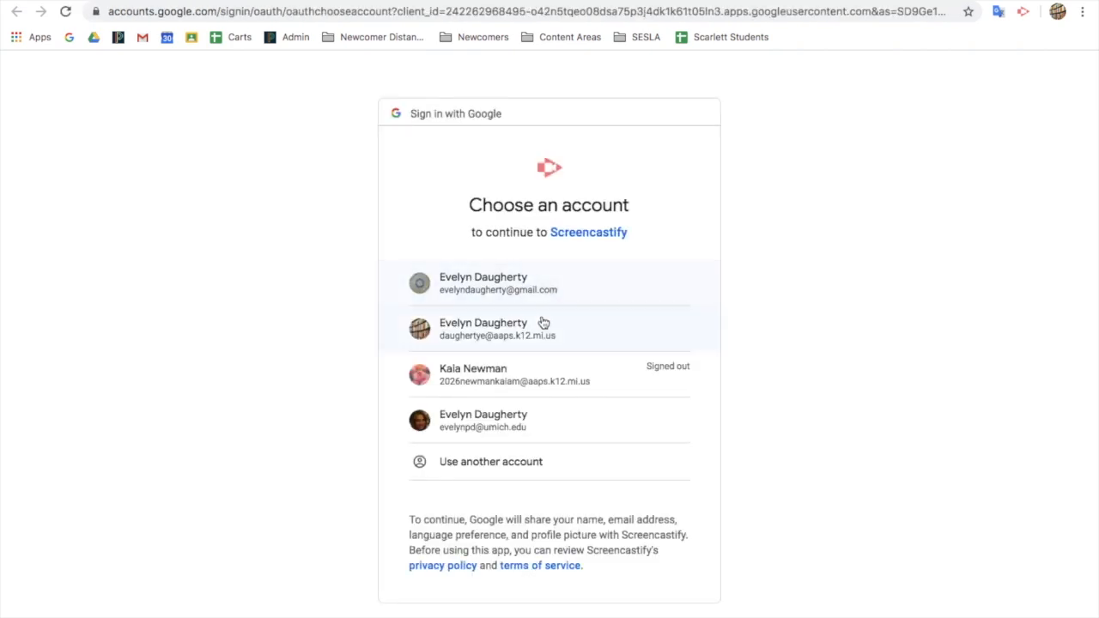
pyautogui.click(549, 329)
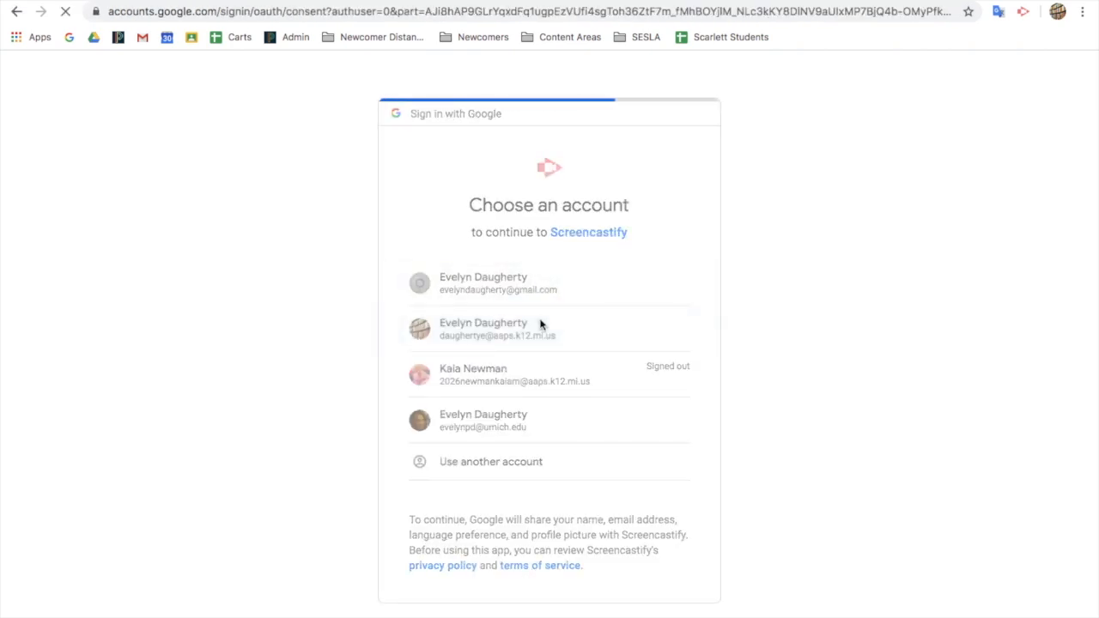
# Step: Grant Google Drive access and allow website, microphone and camera permissions
pyautogui.click(483, 329)
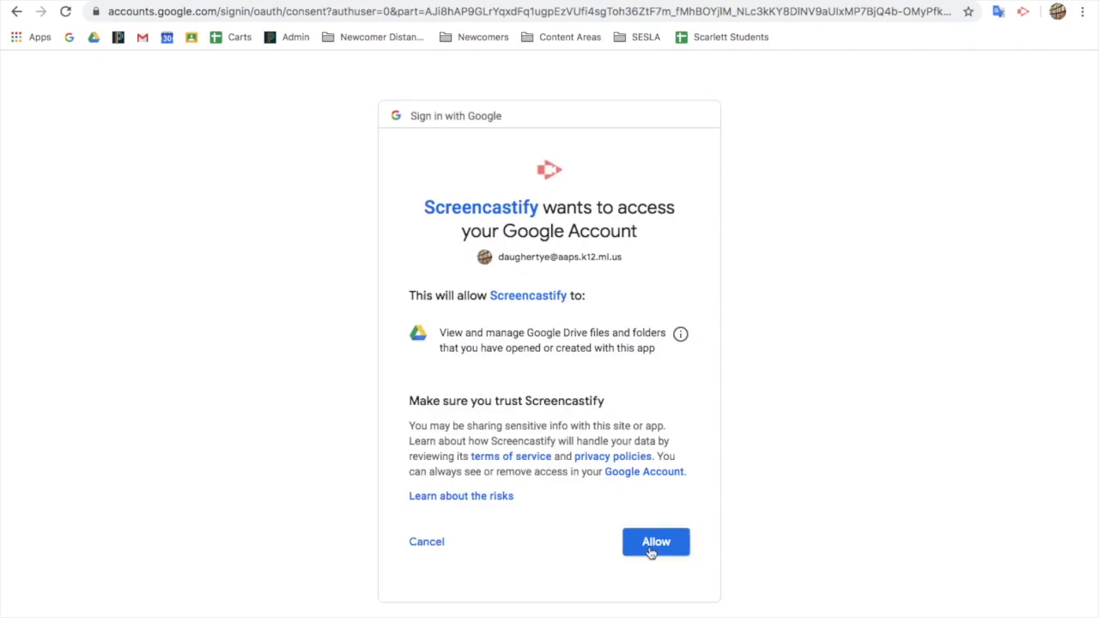
pyautogui.click(655, 542)
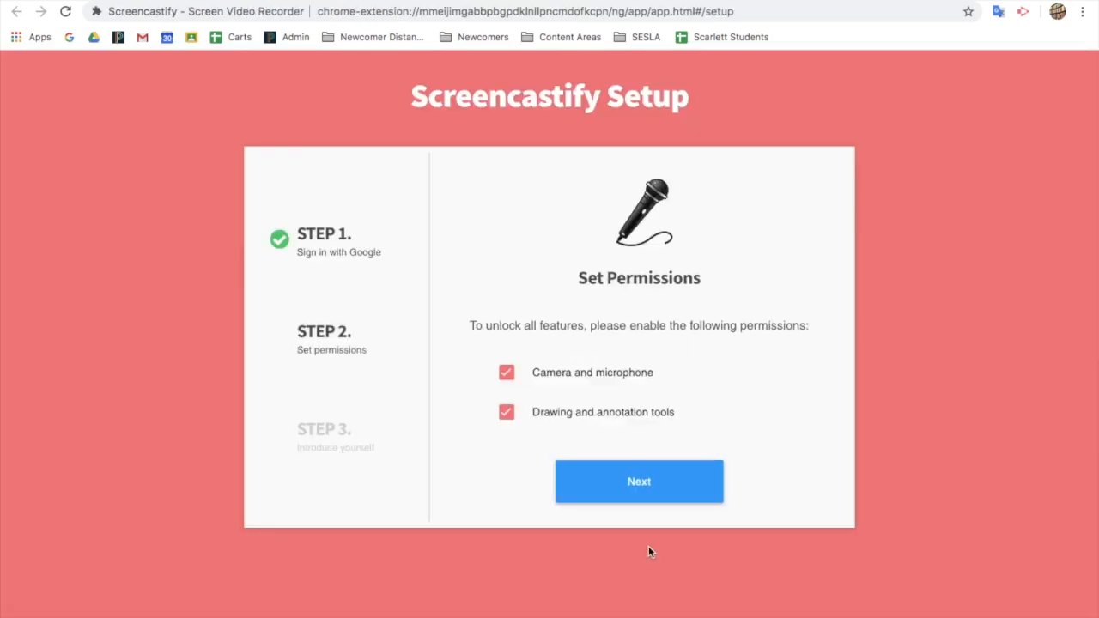
pyautogui.moveTo(574, 372)
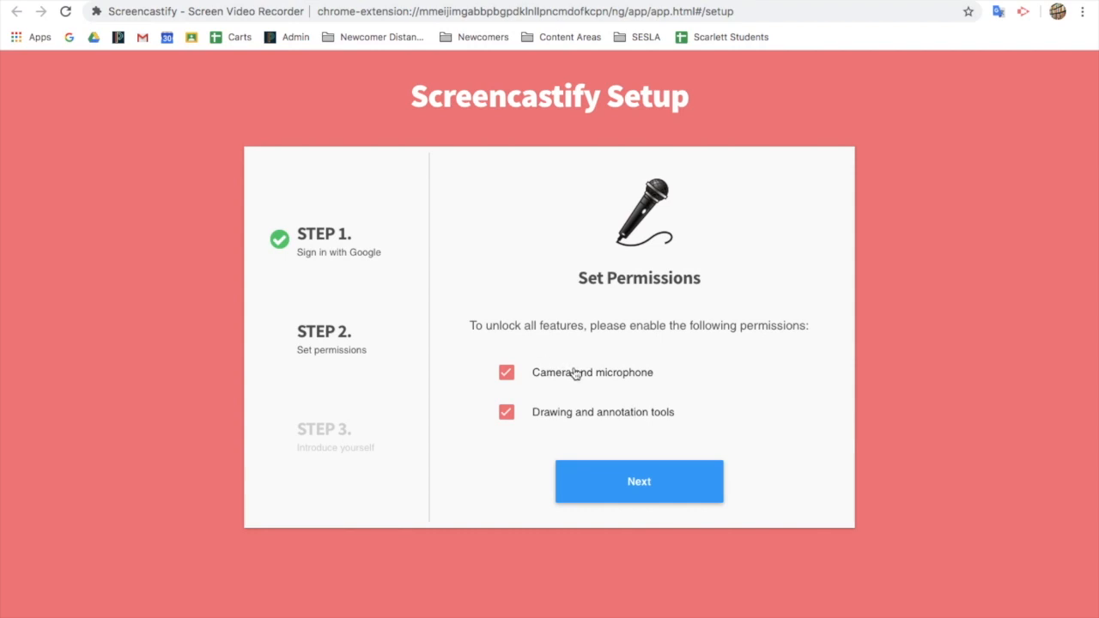
pyautogui.moveTo(565, 405)
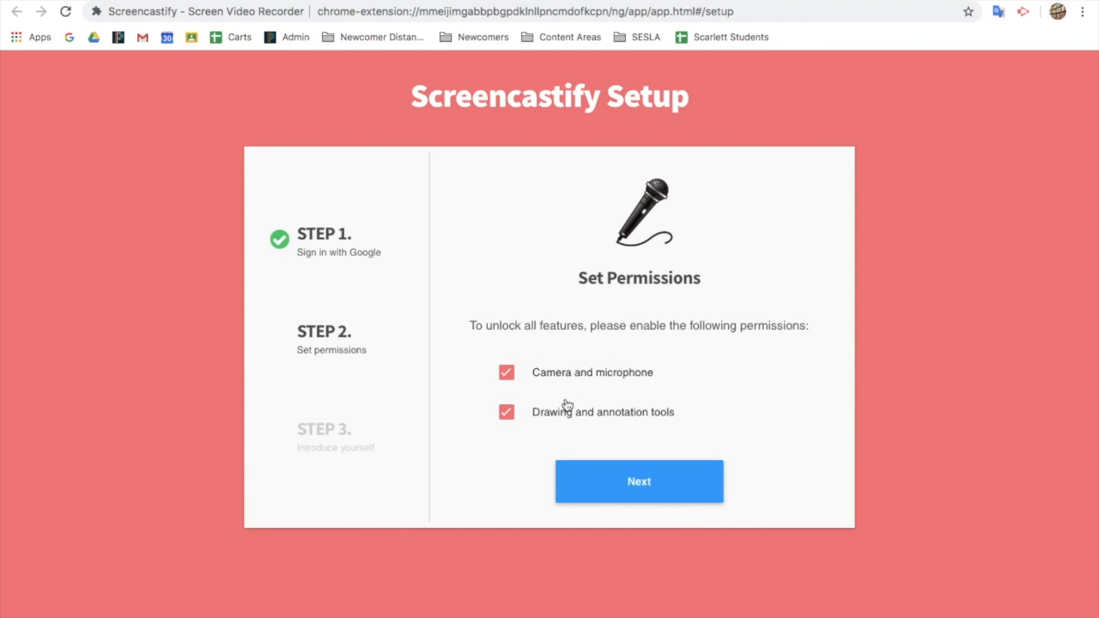
pyautogui.moveTo(673, 430)
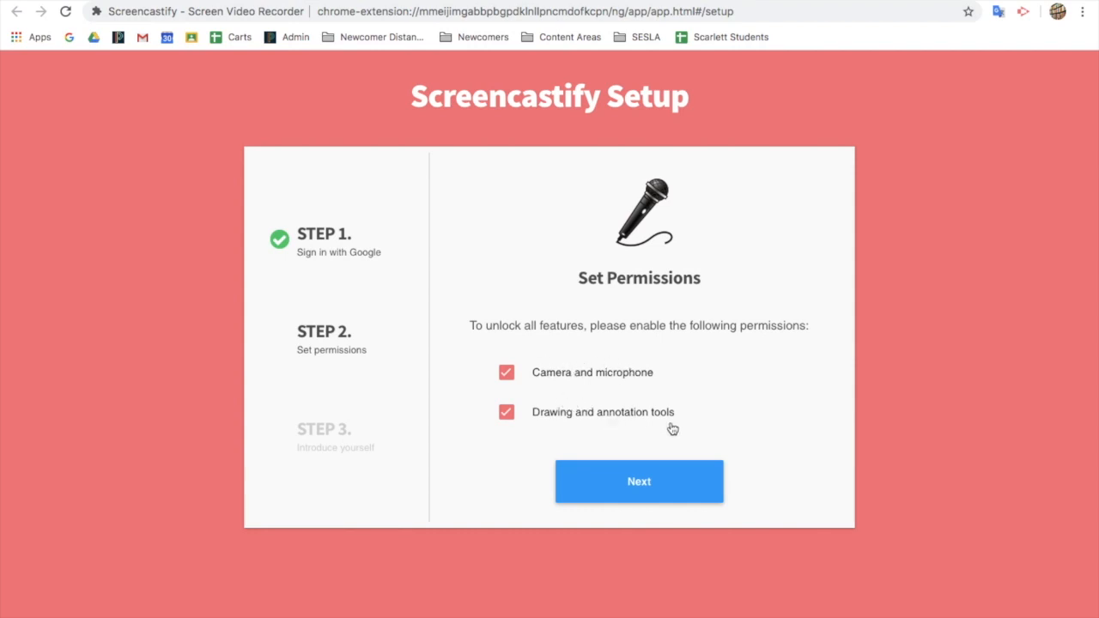
pyautogui.moveTo(486, 363)
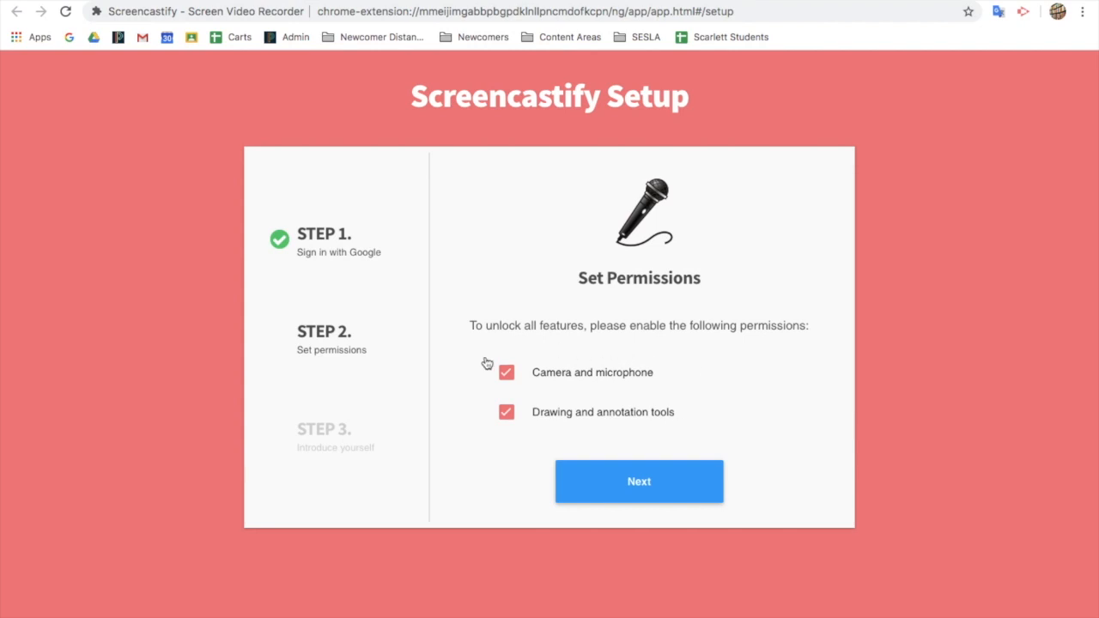
pyautogui.moveTo(638, 376)
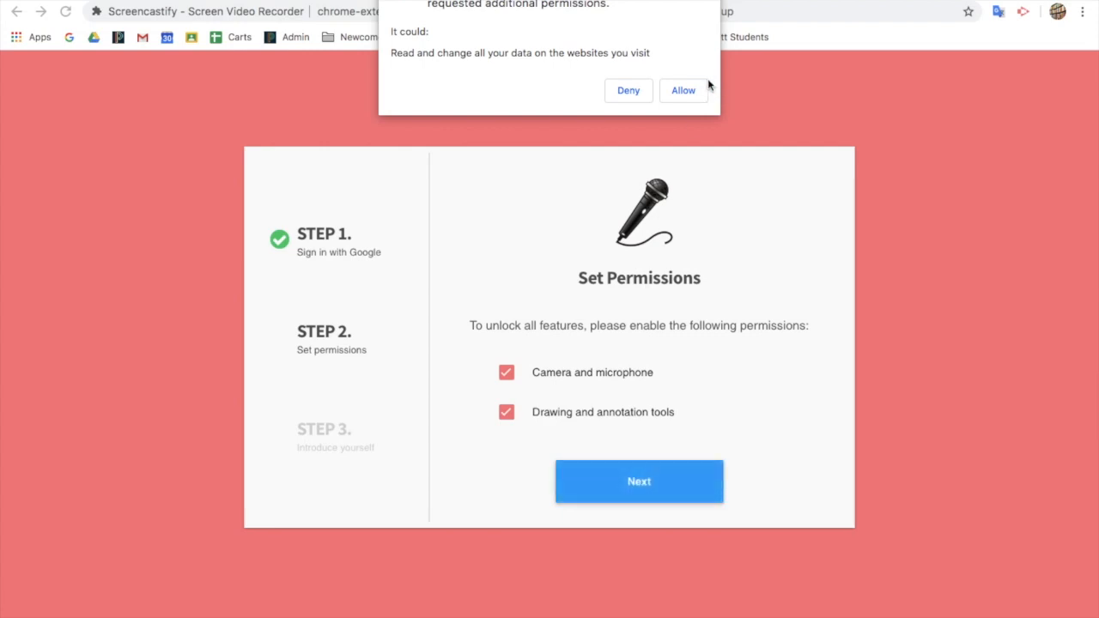
pyautogui.click(683, 90)
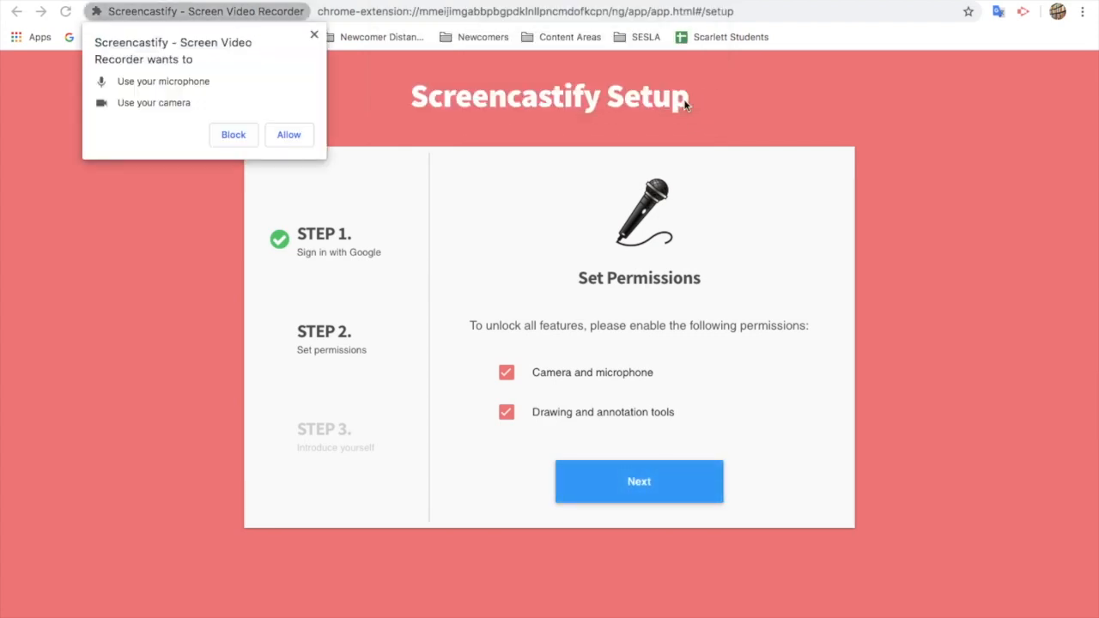
pyautogui.click(288, 134)
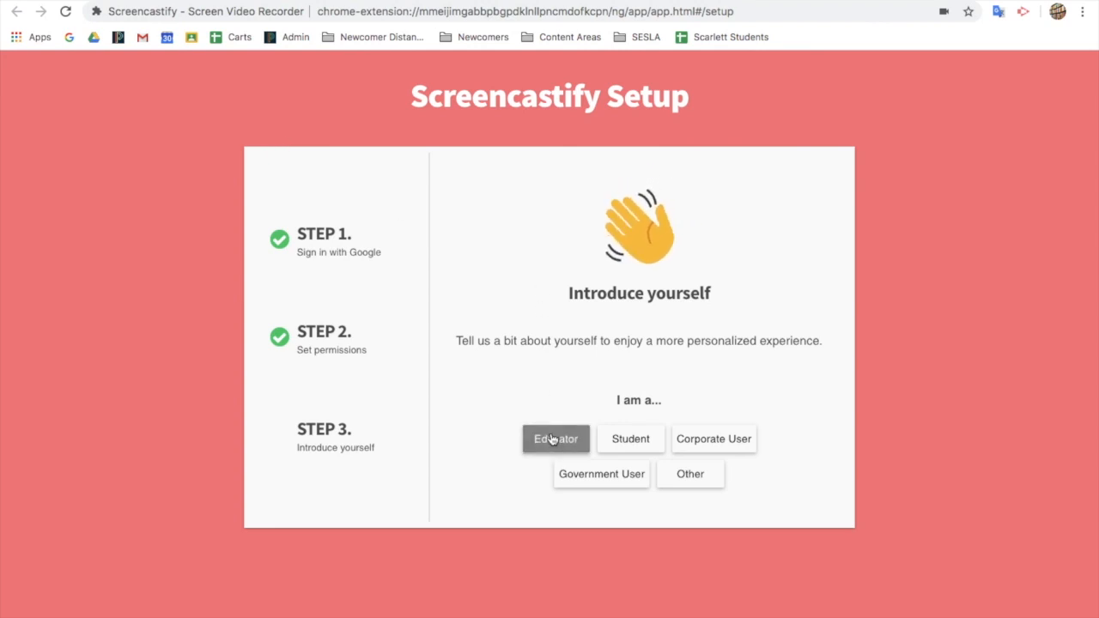
# Step: Identify as a grade-school educator on the Introduce yourself step
pyautogui.click(556, 439)
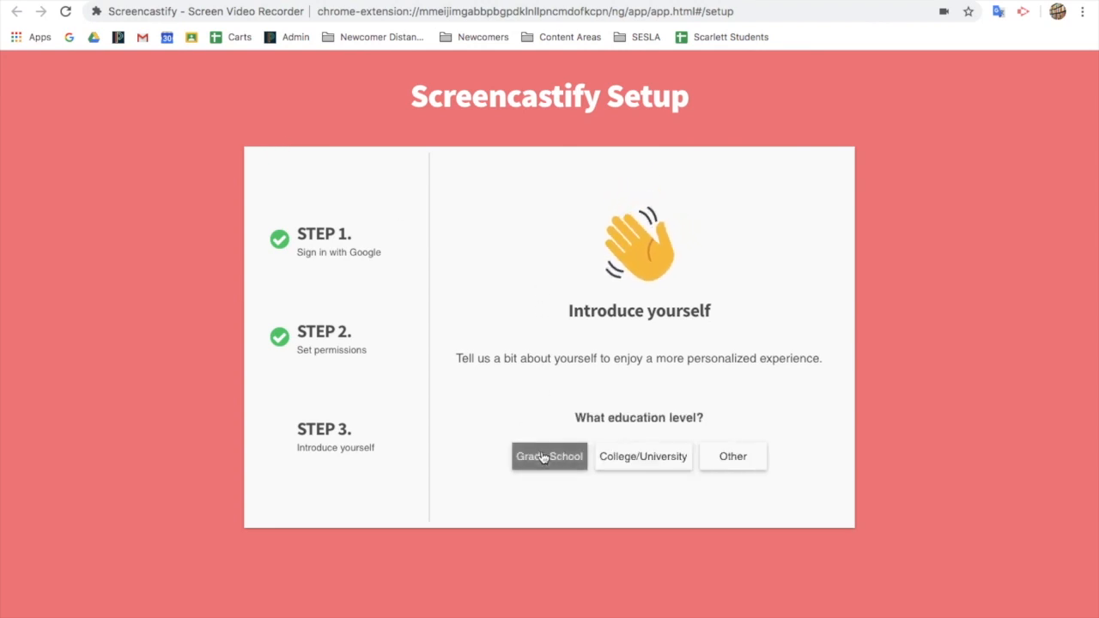
pyautogui.click(549, 456)
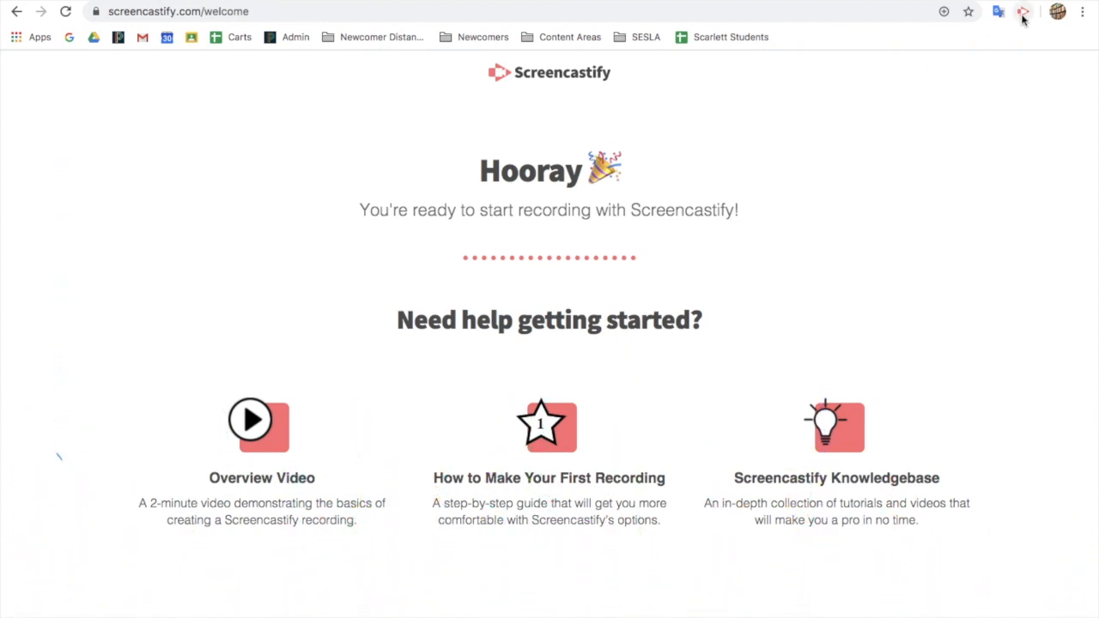
pyautogui.click(1023, 12)
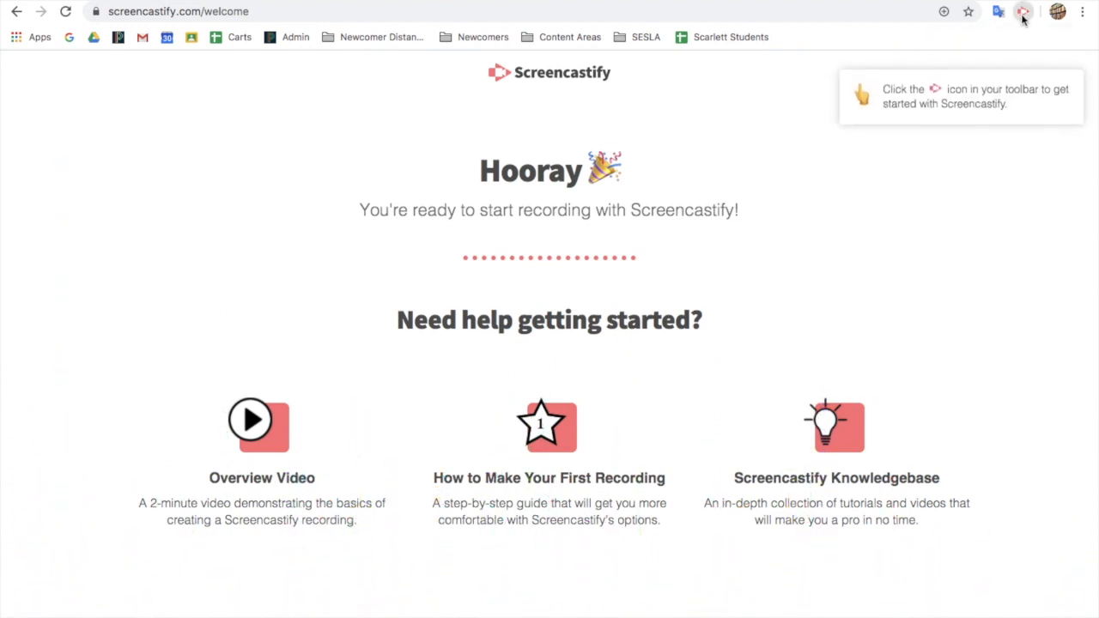
pyautogui.click(1022, 11)
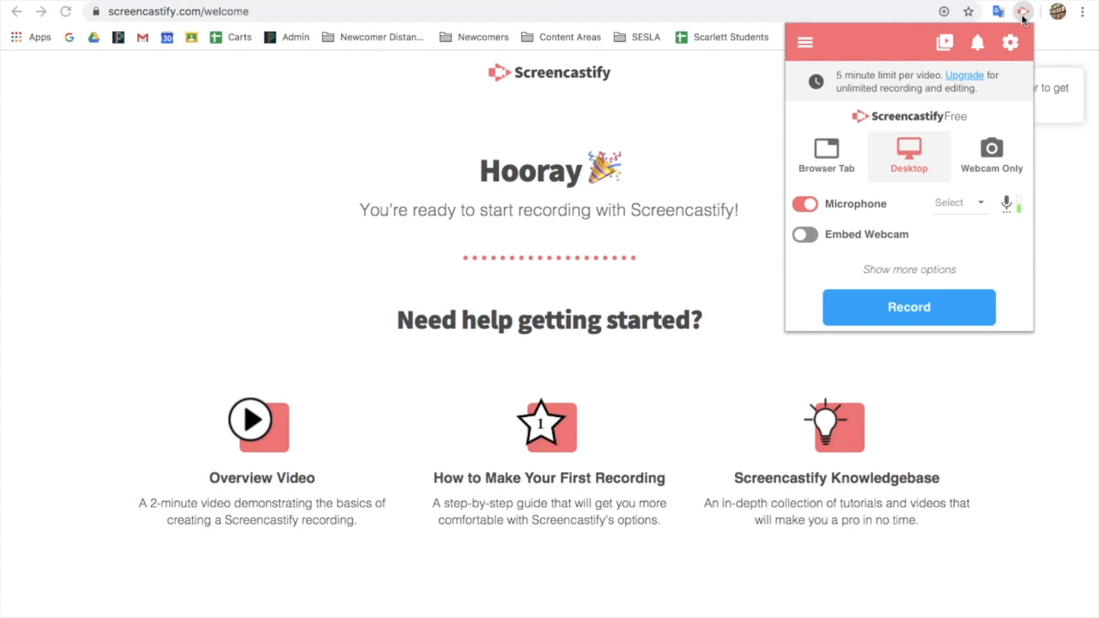
pyautogui.moveTo(919, 161)
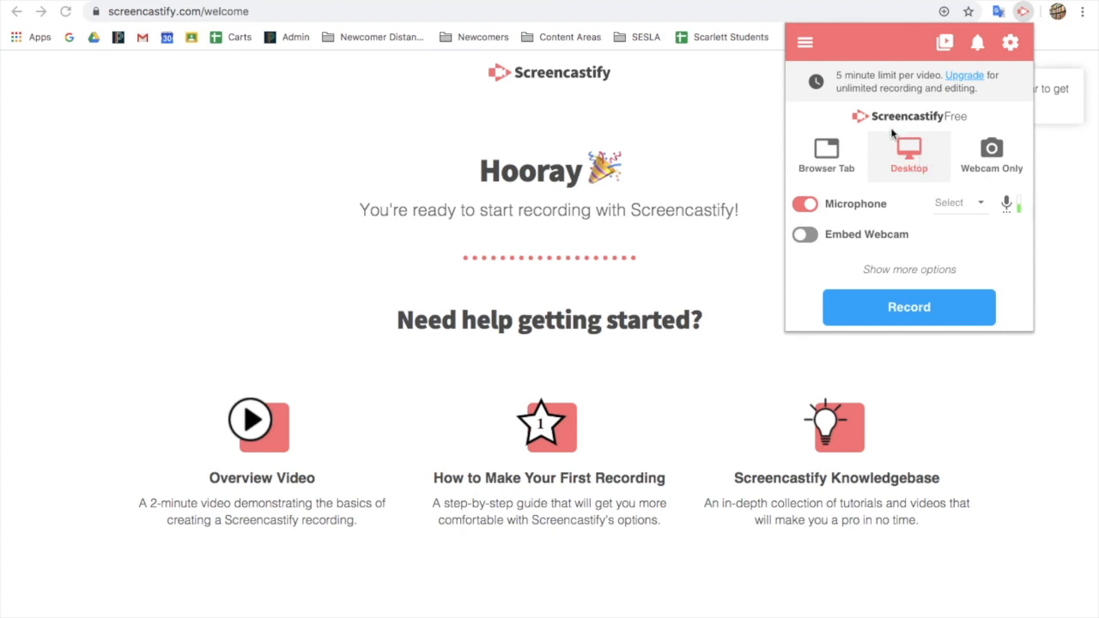
pyautogui.moveTo(996, 159)
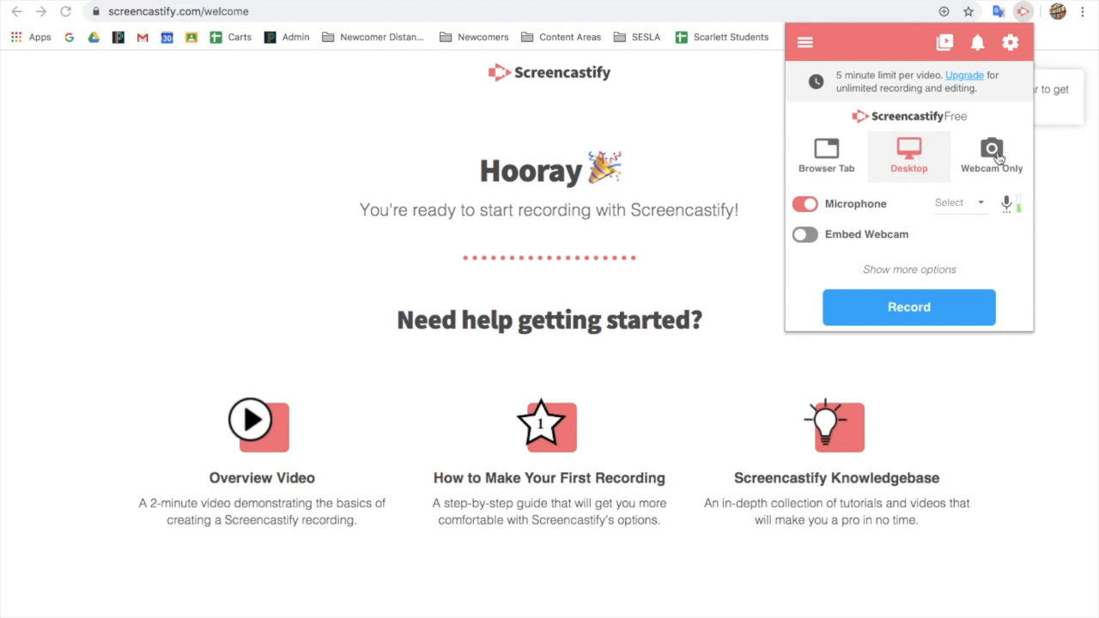
pyautogui.click(990, 154)
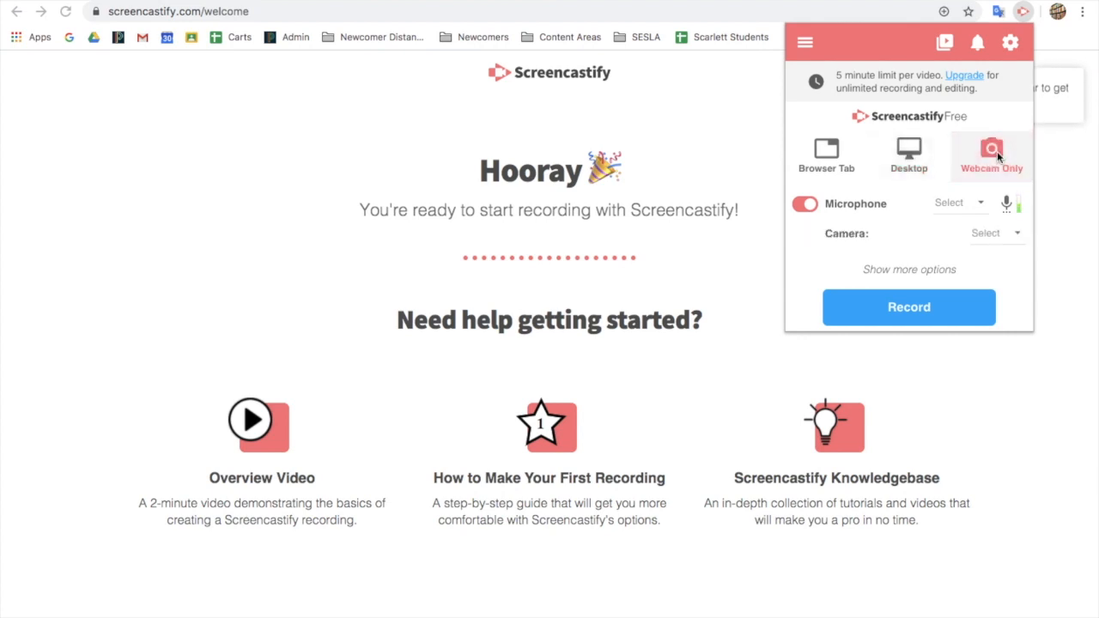
pyautogui.moveTo(908, 156)
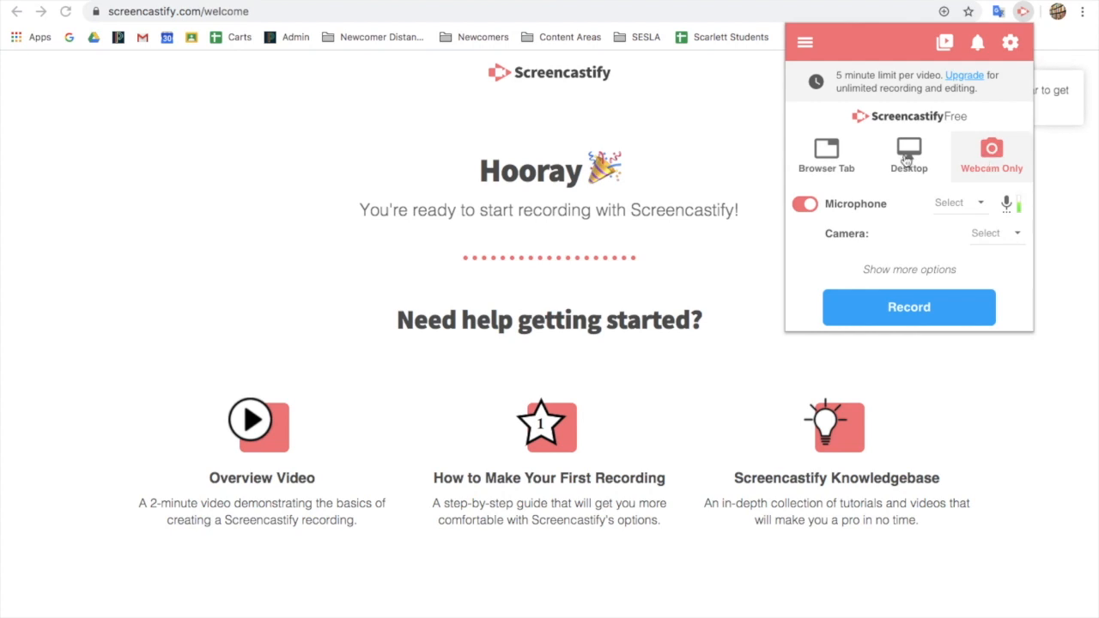
pyautogui.click(909, 156)
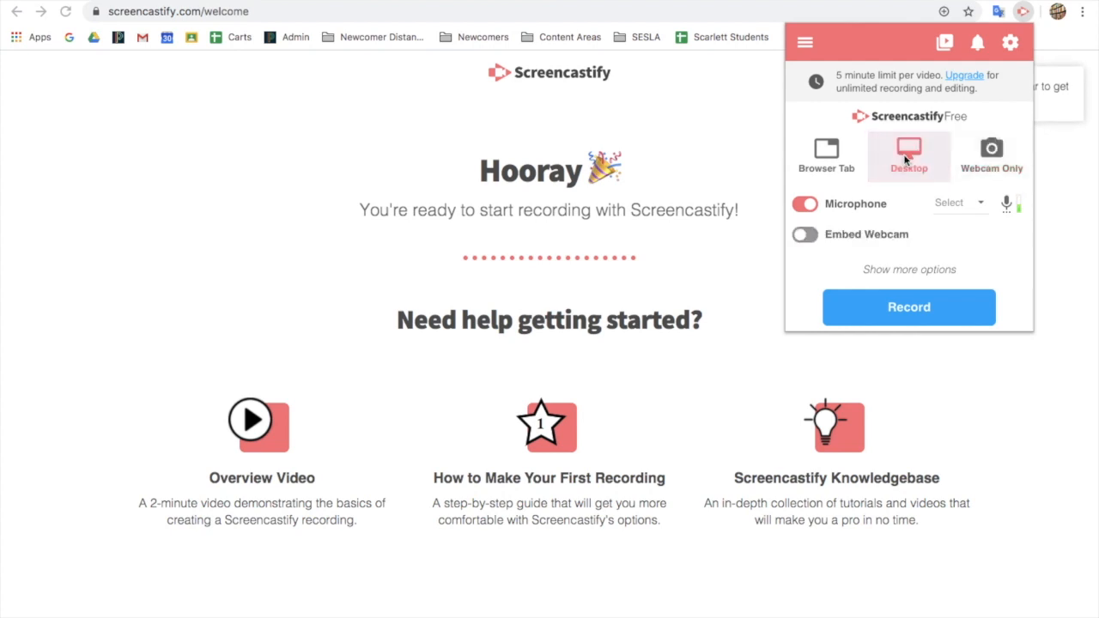
pyautogui.moveTo(824, 204)
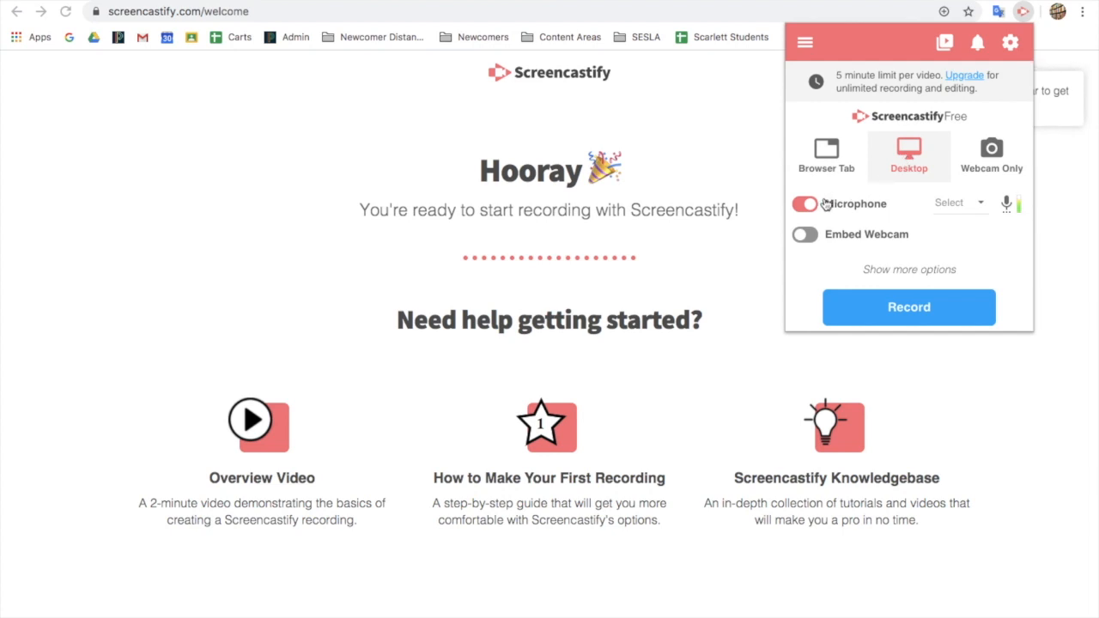
pyautogui.moveTo(1021, 216)
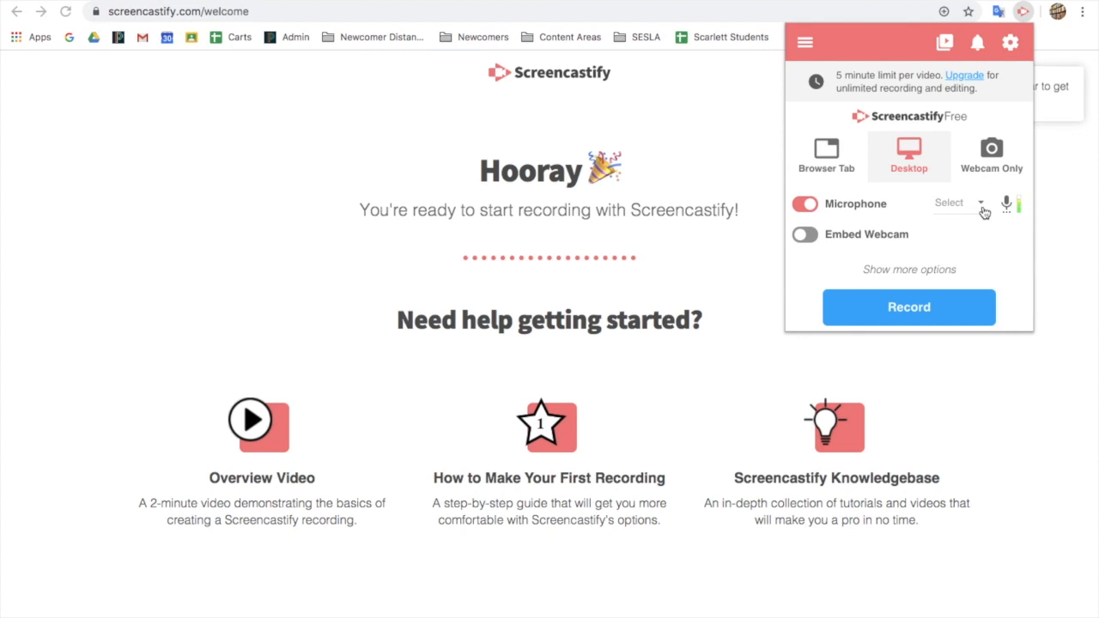
# Step: Use Default - Internal Microphone and embed the FaceTime HD Camera webcam
pyautogui.click(955, 202)
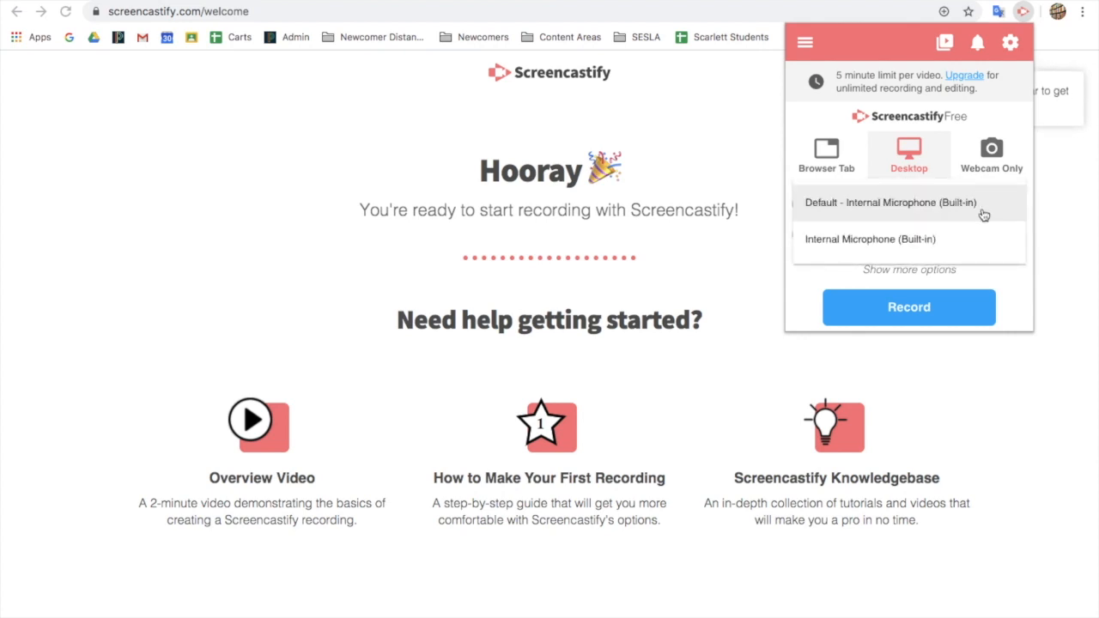
pyautogui.click(890, 202)
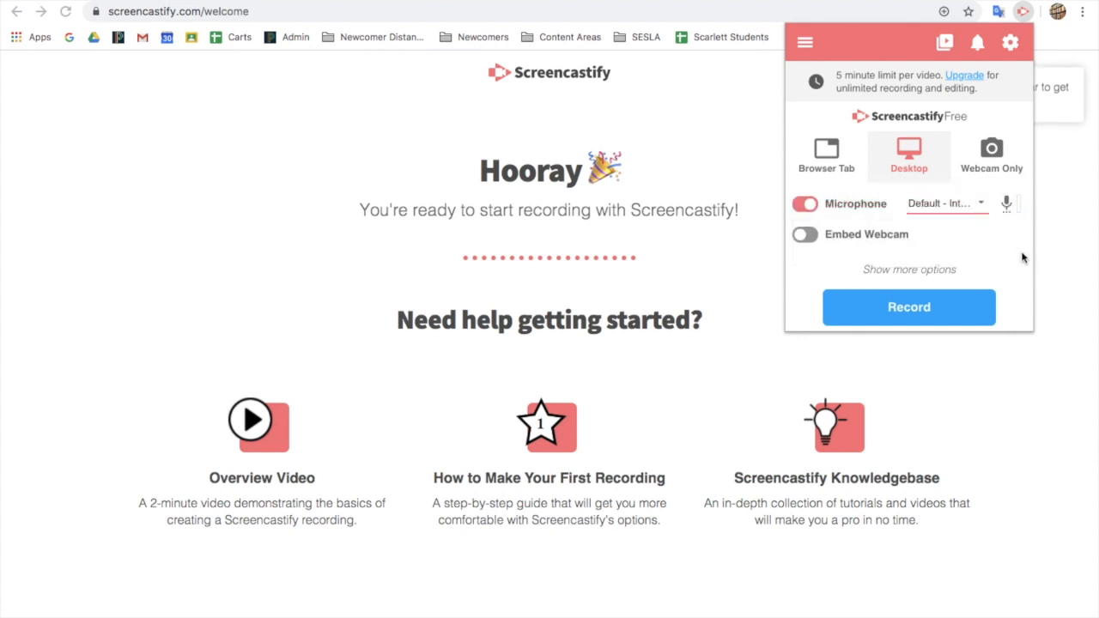
pyautogui.moveTo(886, 570)
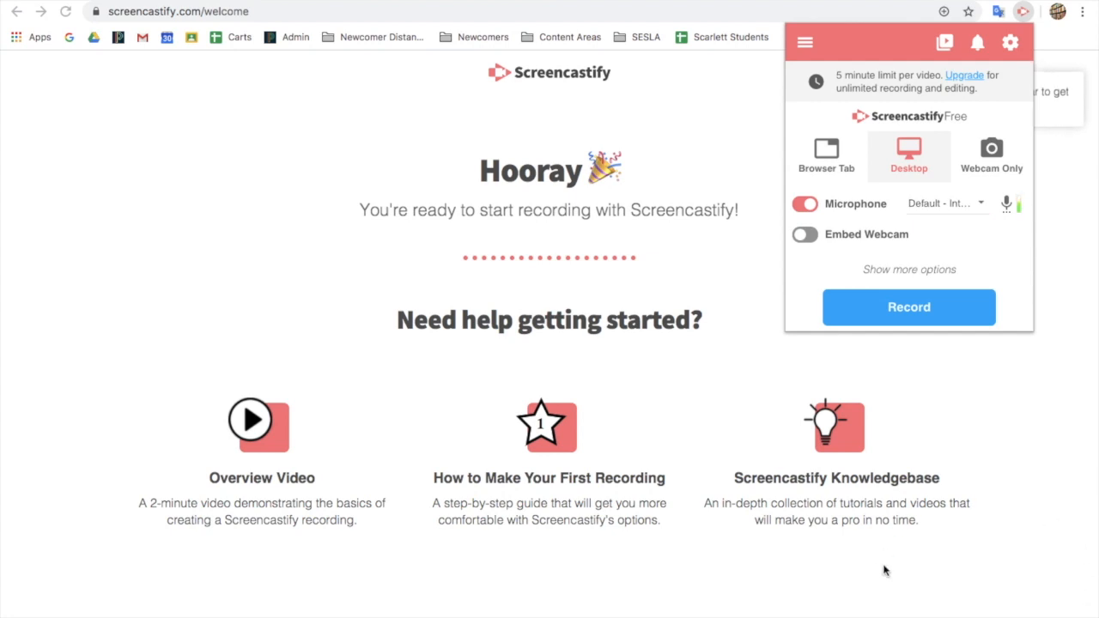
pyautogui.moveTo(972, 493)
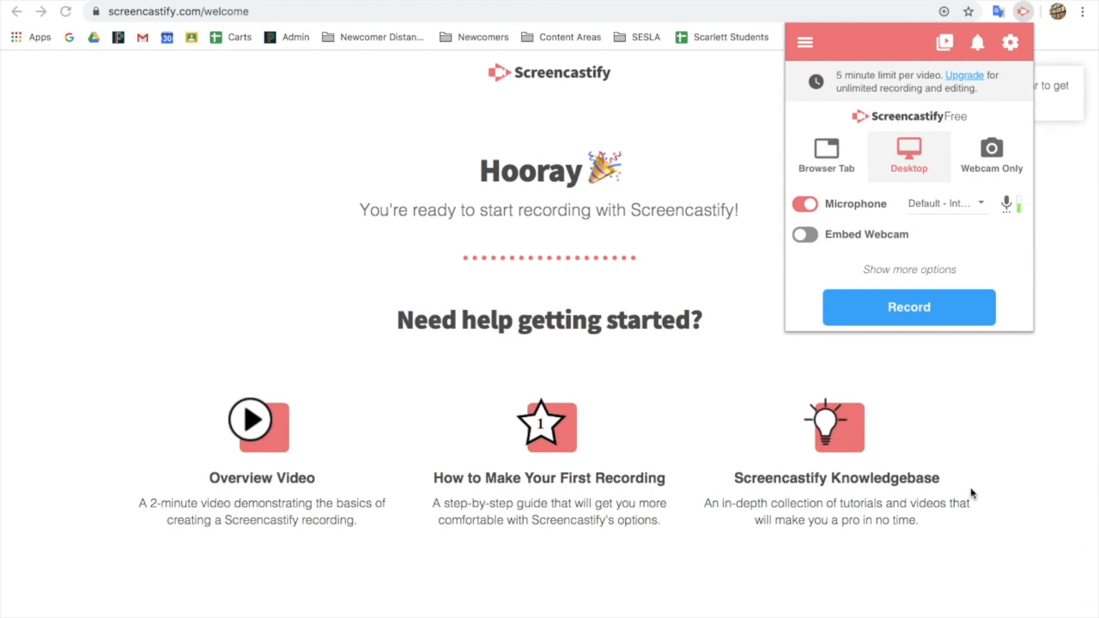
pyautogui.click(804, 234)
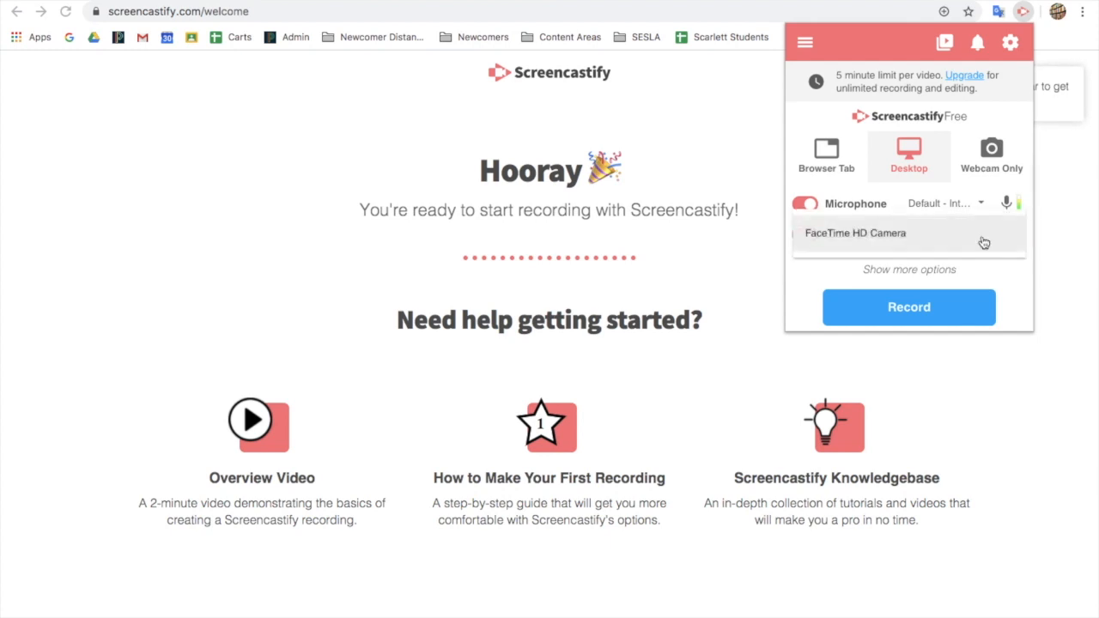
pyautogui.click(854, 233)
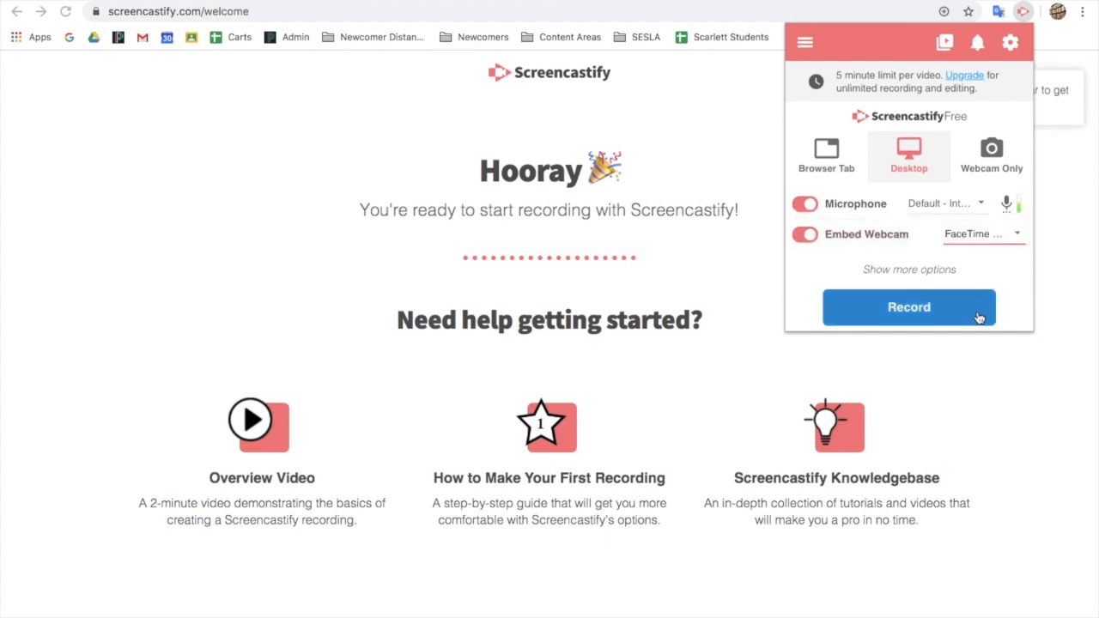
pyautogui.moveTo(936, 377)
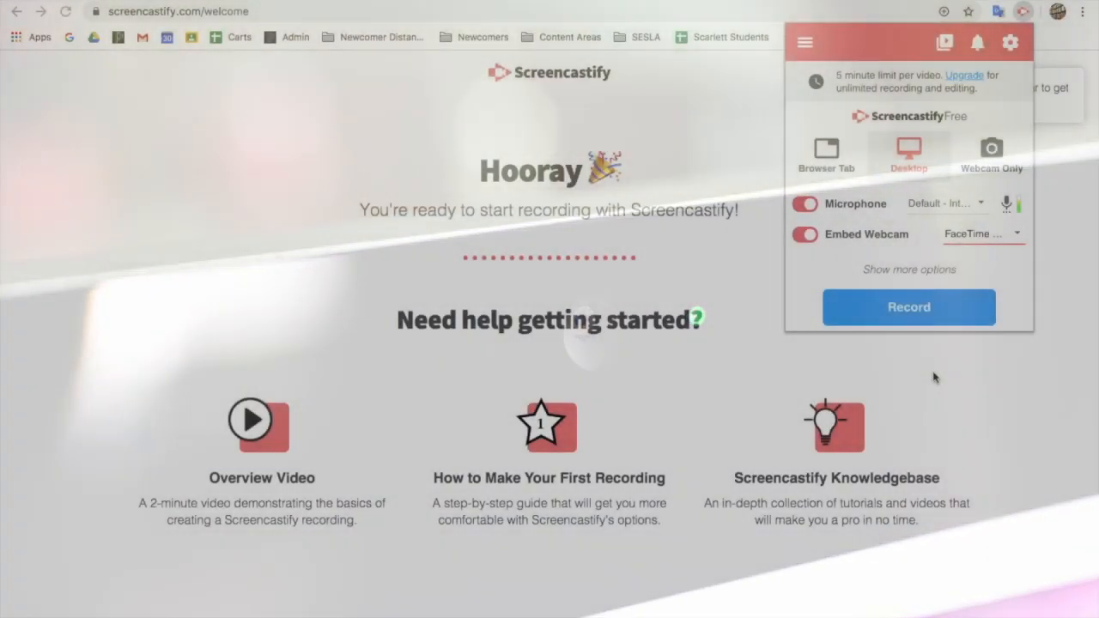
# Step: Set the countdown in the extra recording options and start the desktop recording
pyautogui.click(908, 268)
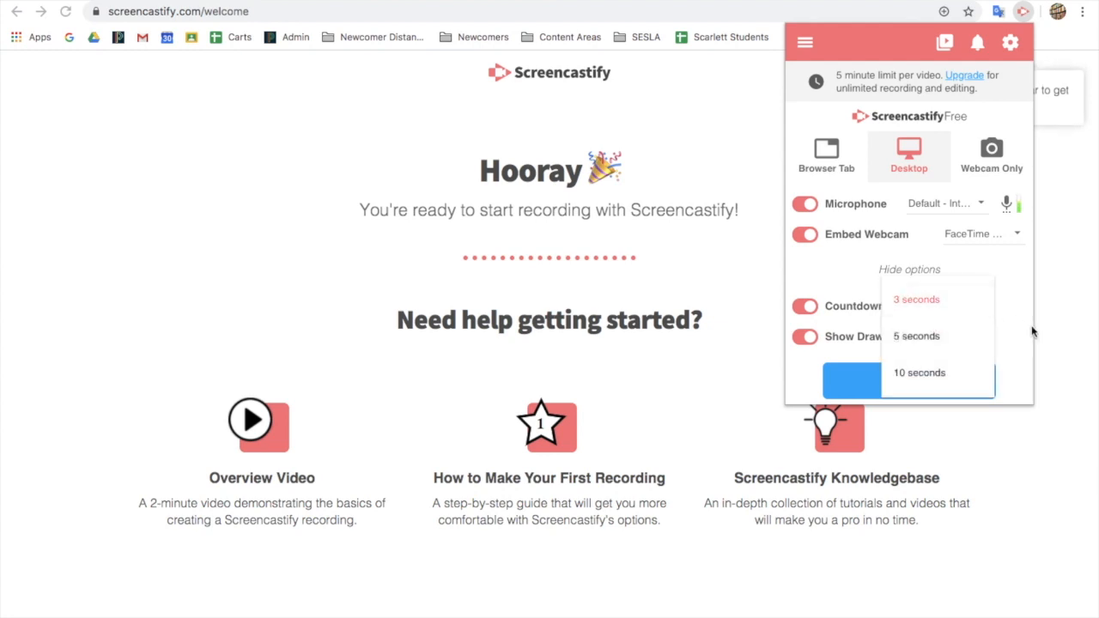
pyautogui.click(916, 298)
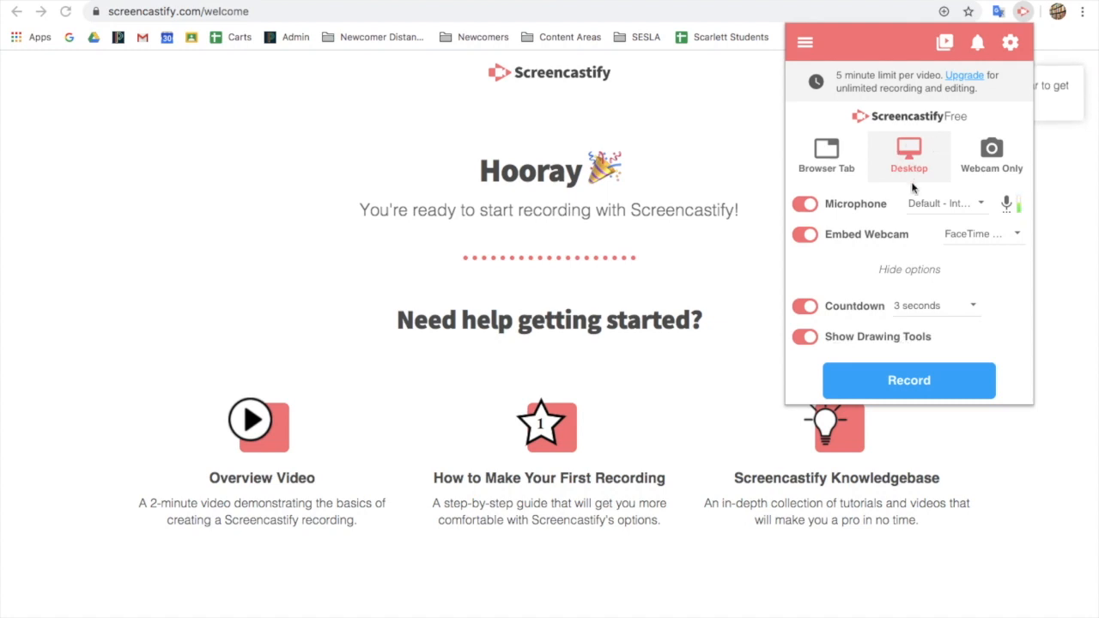
pyautogui.moveTo(909, 422)
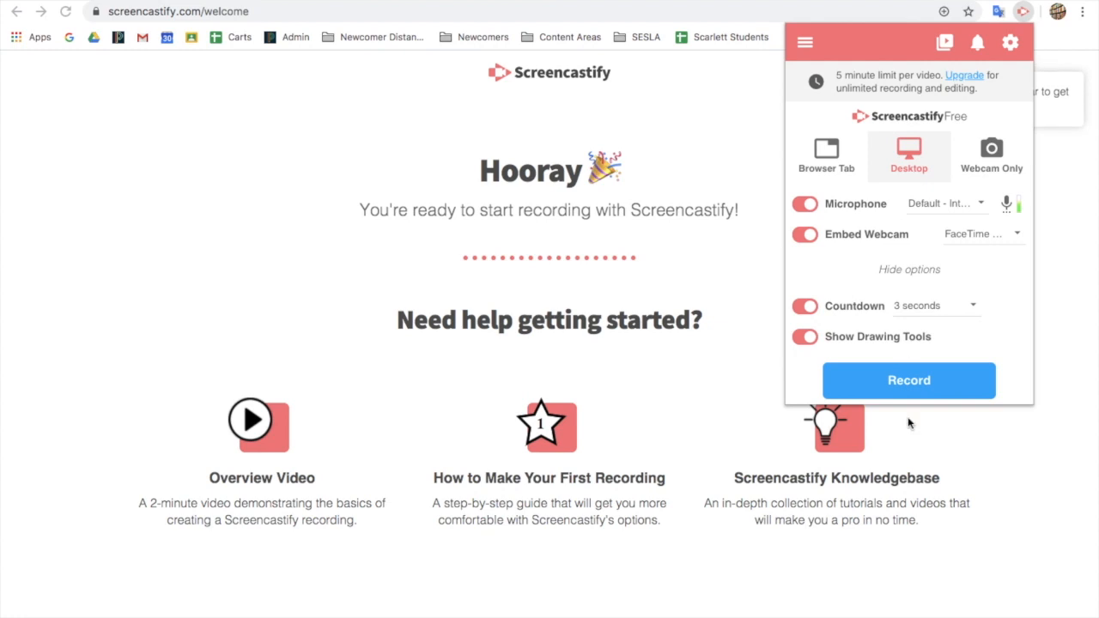
pyautogui.click(908, 380)
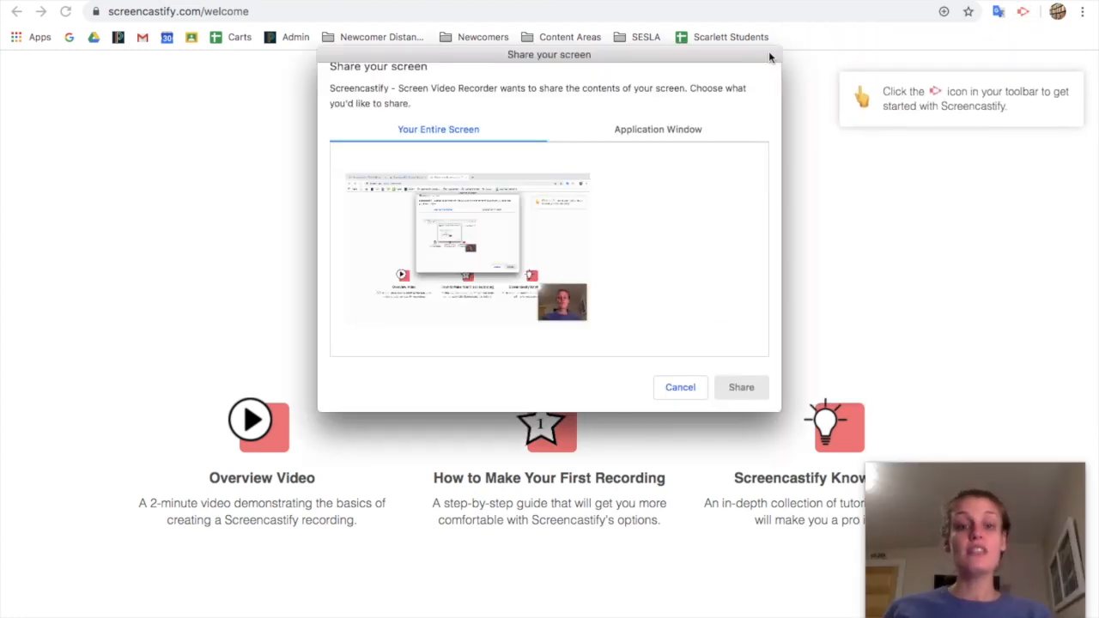
pyautogui.moveTo(513, 94)
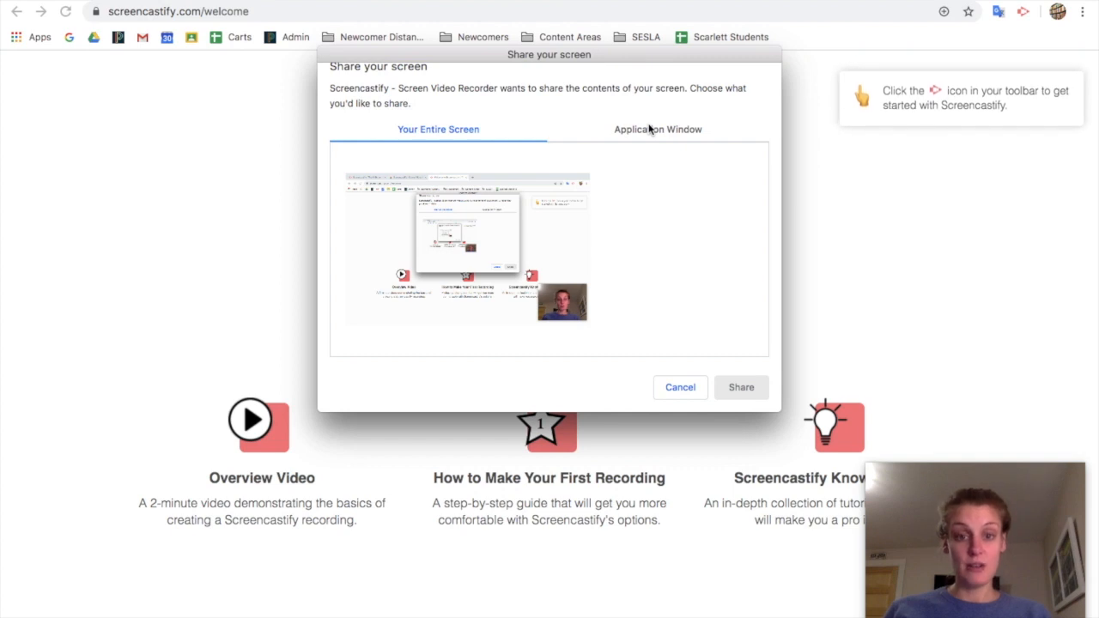
pyautogui.moveTo(352, 169)
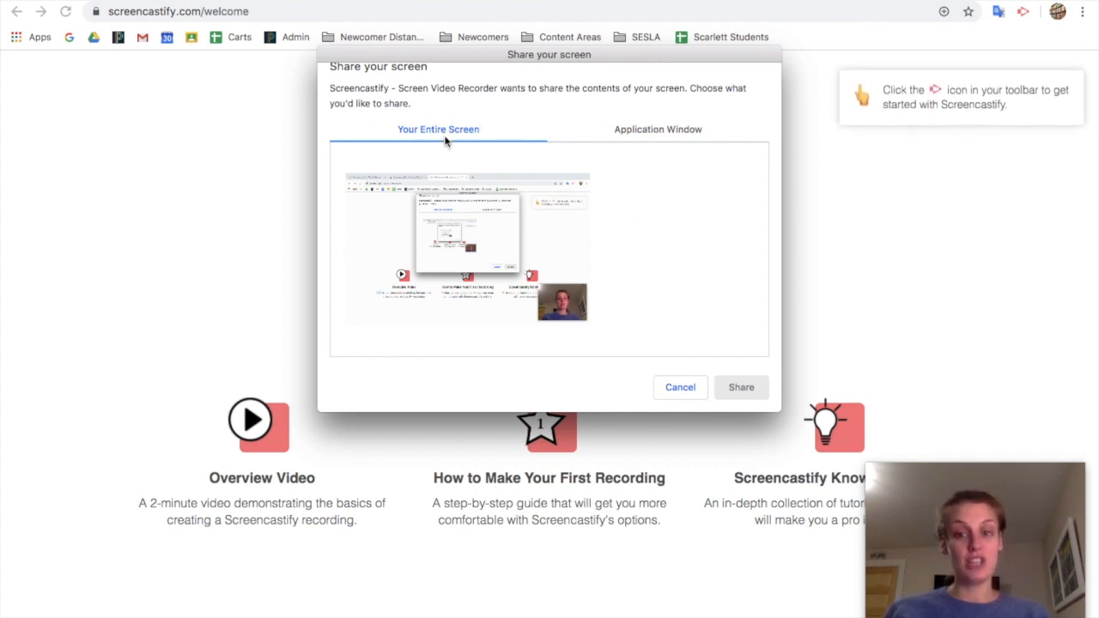
# Step: Share Your Entire Screen to begin the recording countdown
pyautogui.click(467, 249)
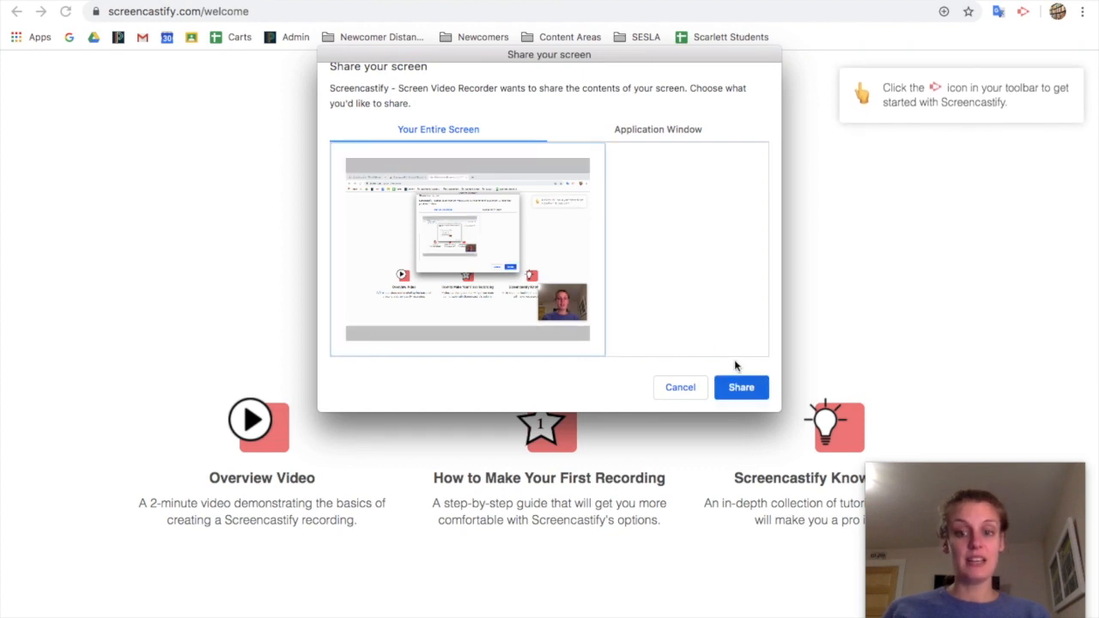
pyautogui.click(740, 387)
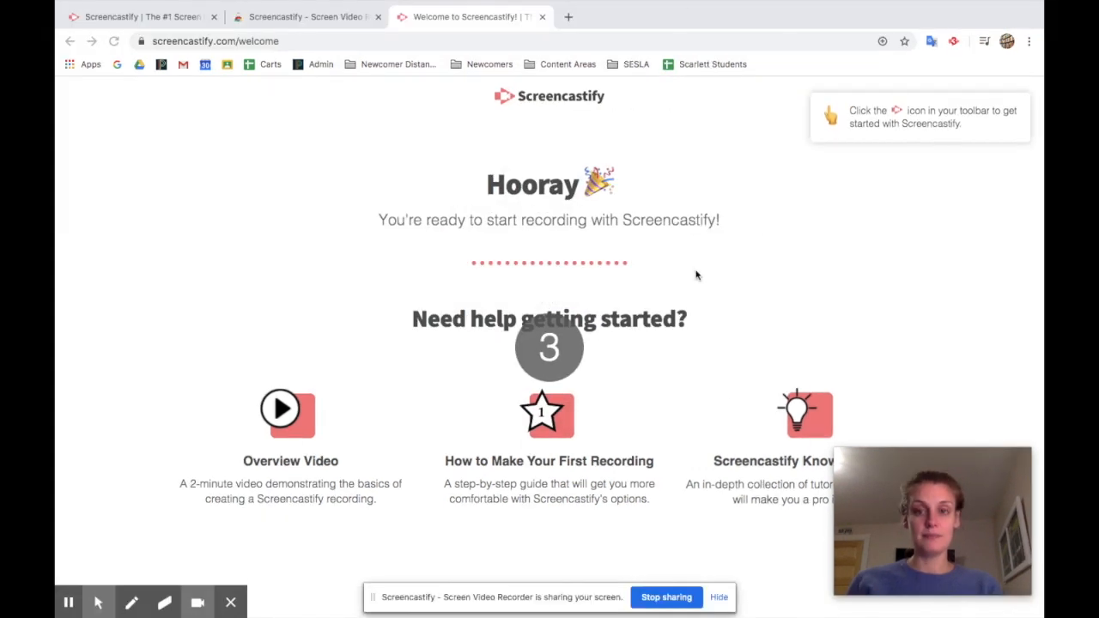
pyautogui.moveTo(670, 265)
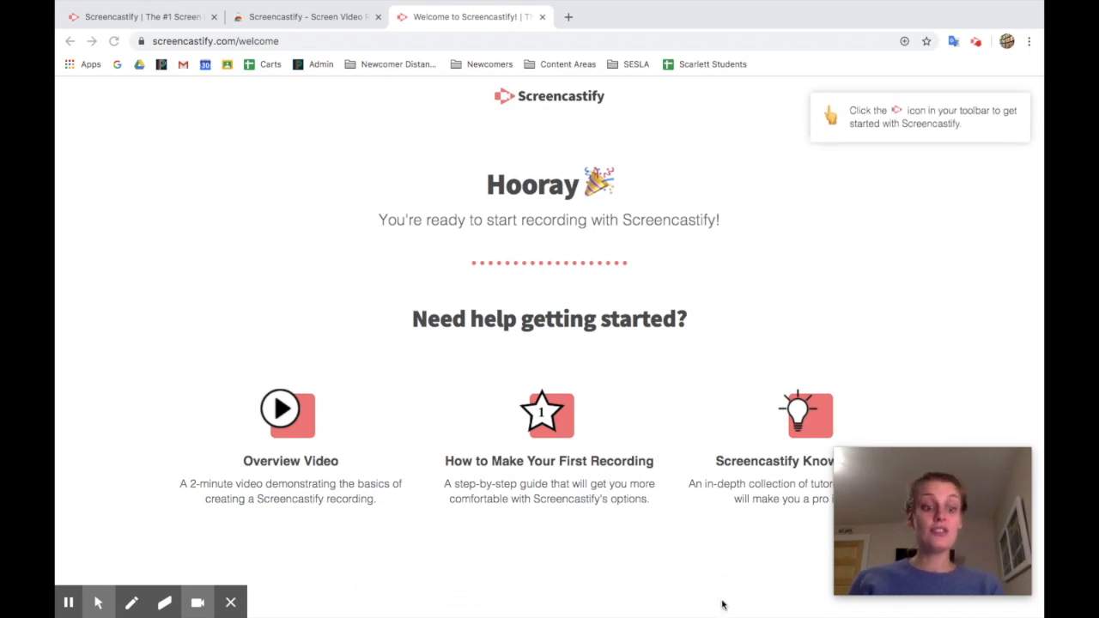
pyautogui.moveTo(129, 541)
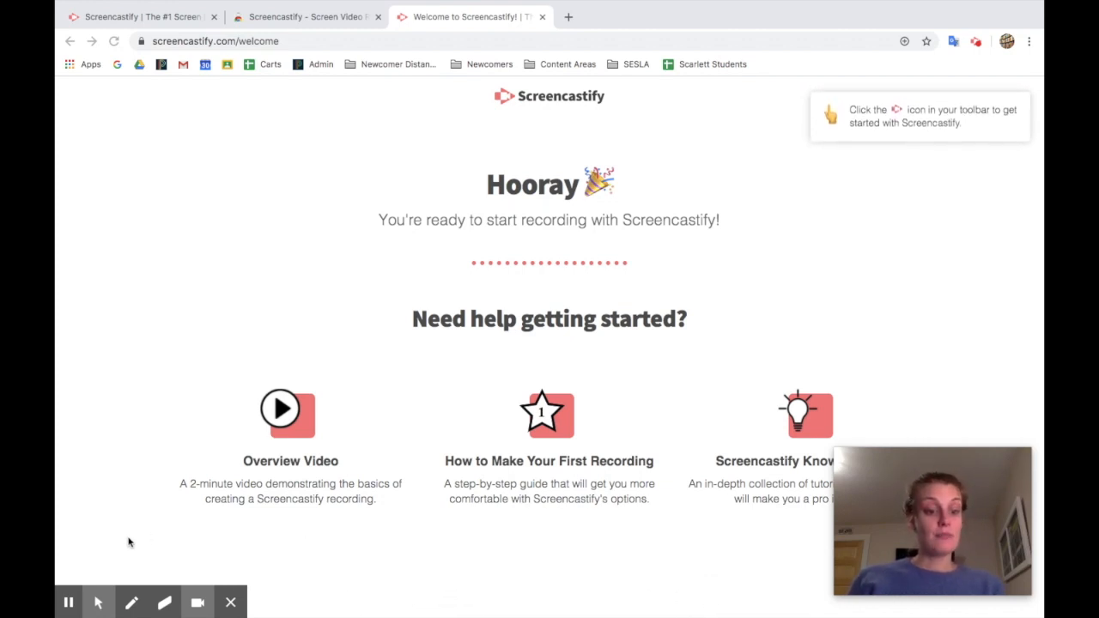
pyautogui.moveTo(285, 573)
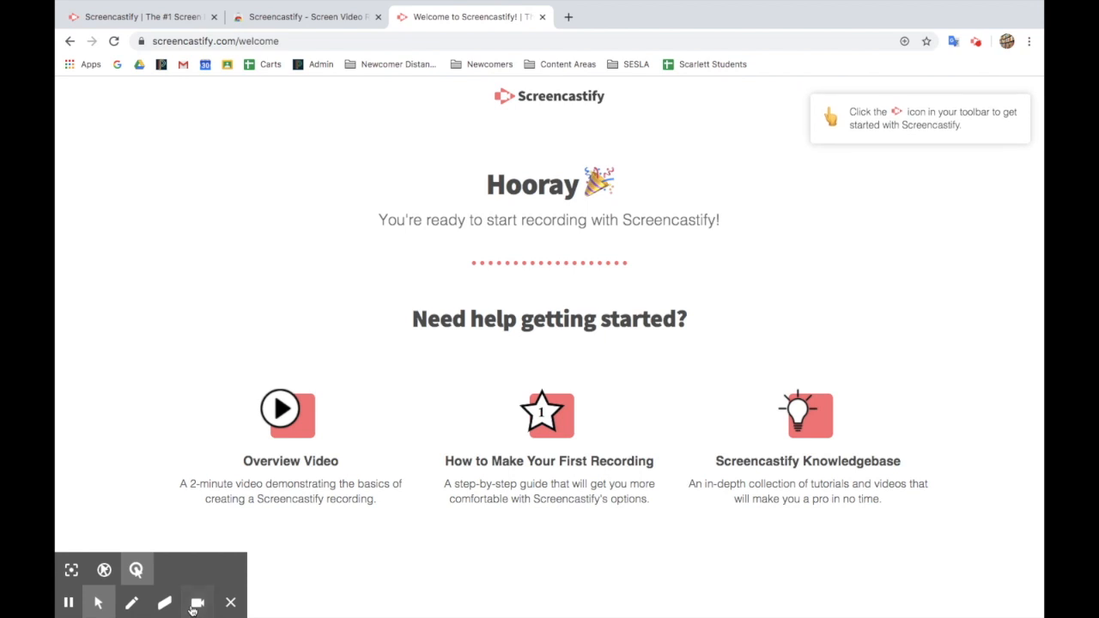
# Step: Draw on the page with the annotation pen, then clear the practice drawing
pyautogui.click(196, 602)
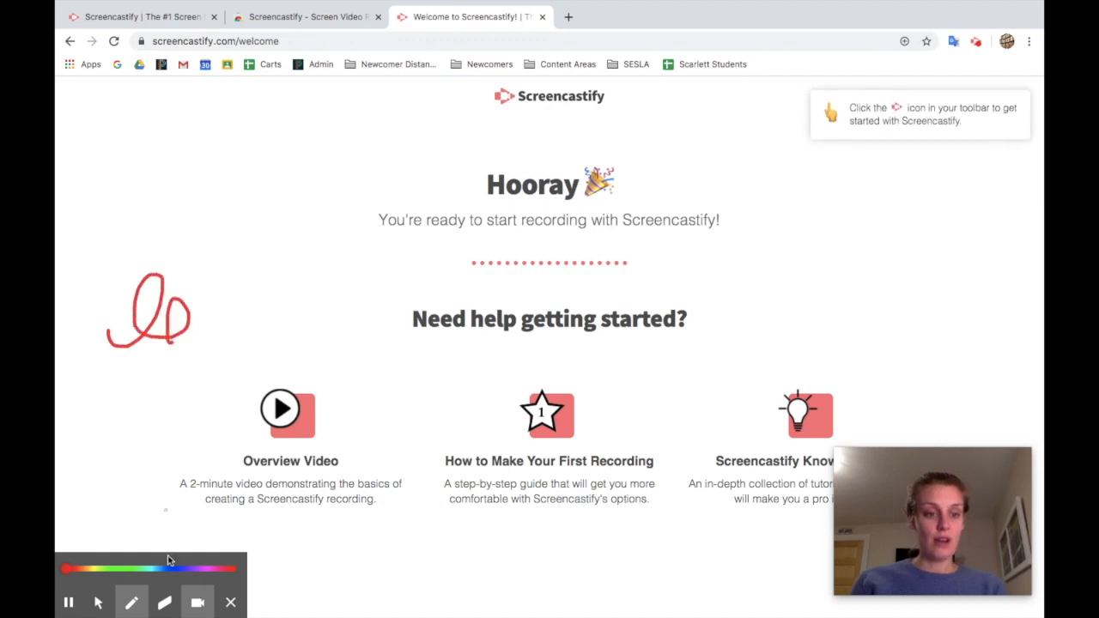
pyautogui.click(164, 601)
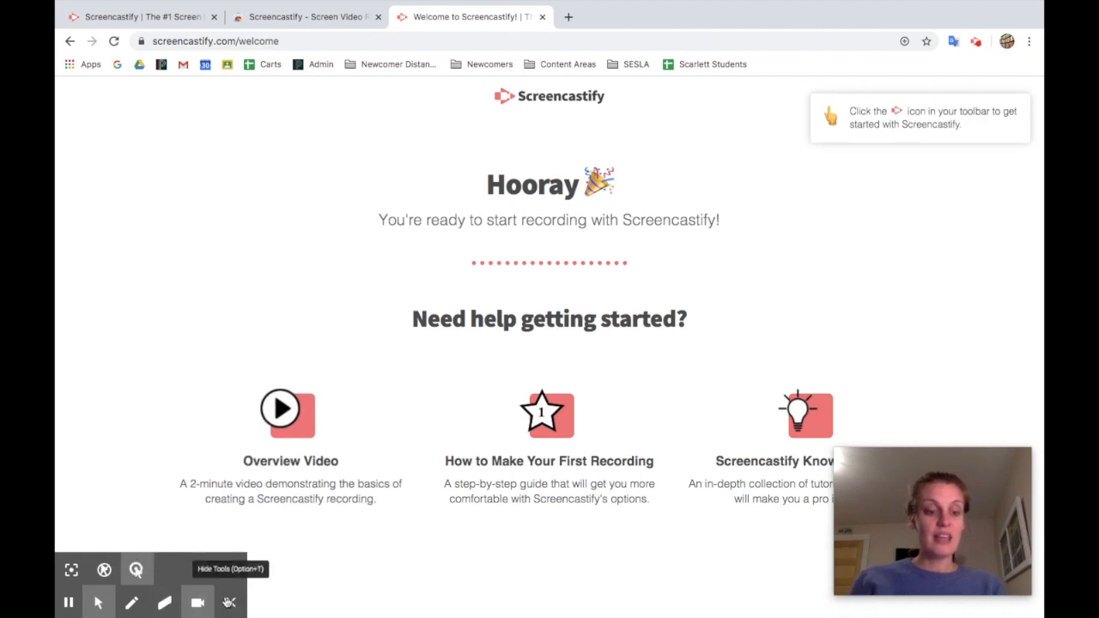
pyautogui.moveTo(229, 602)
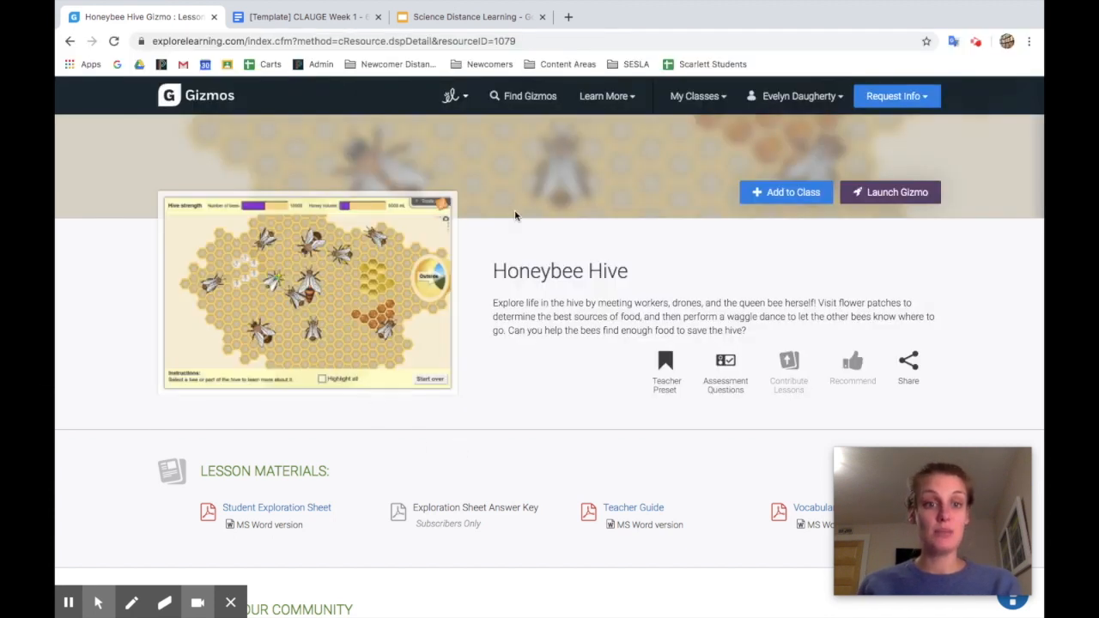
# Step: Show the weather lesson document and Science Distance Learning slides, then pause recording
pyautogui.click(305, 16)
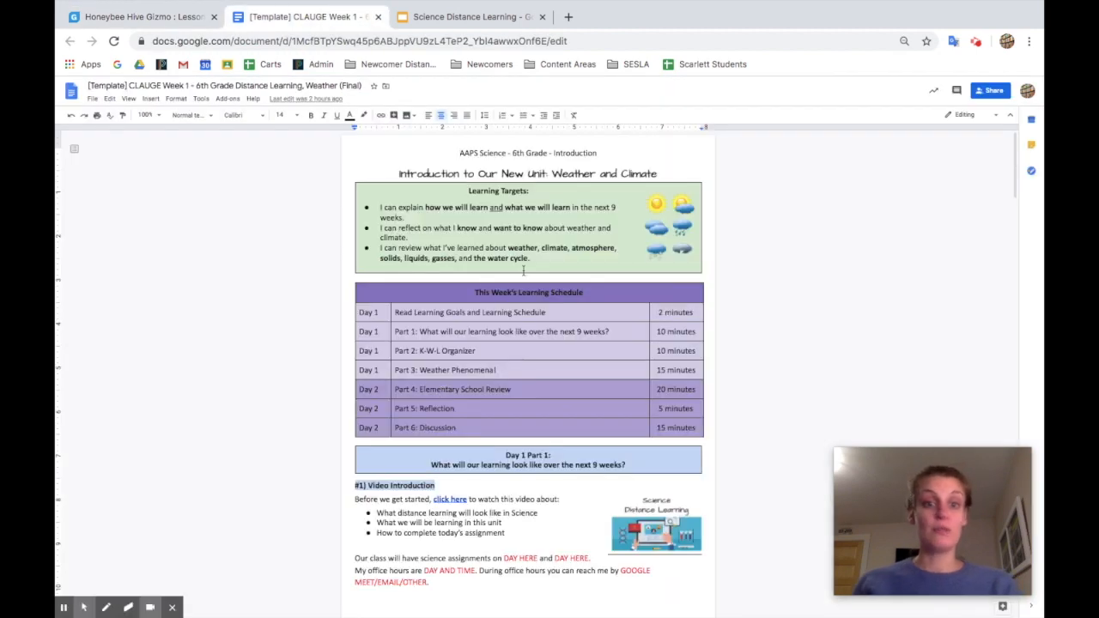
pyautogui.click(468, 17)
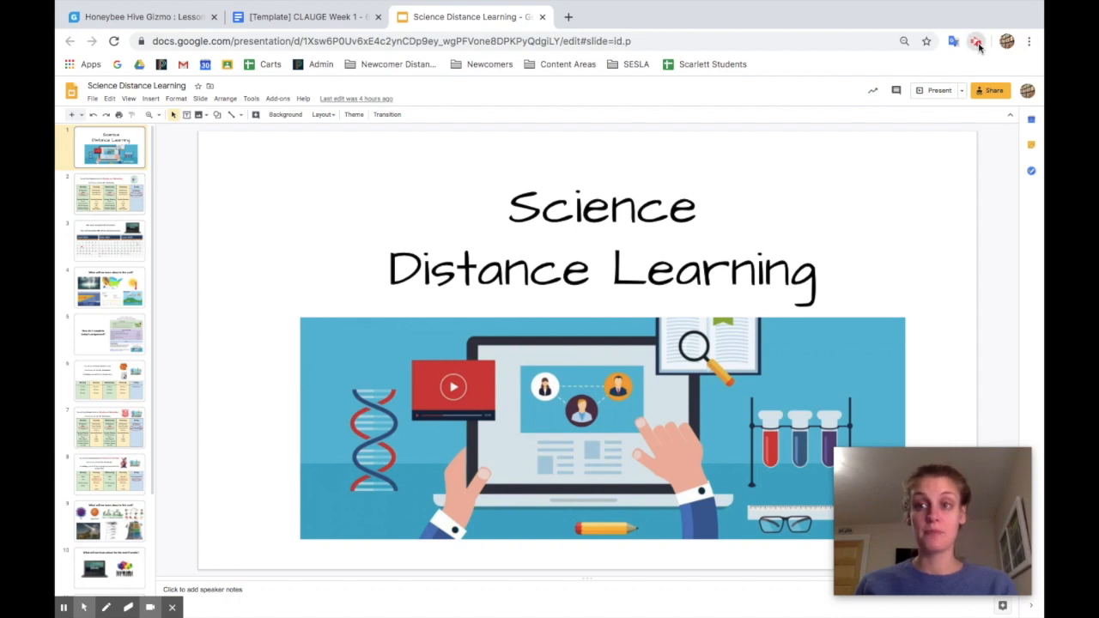
pyautogui.click(976, 41)
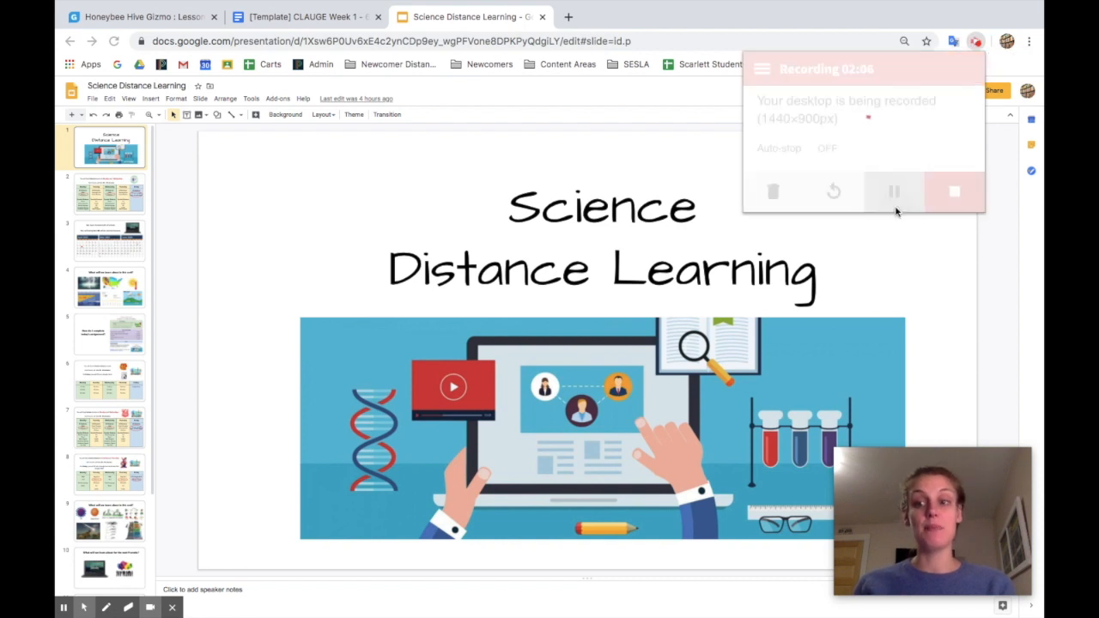
pyautogui.click(892, 190)
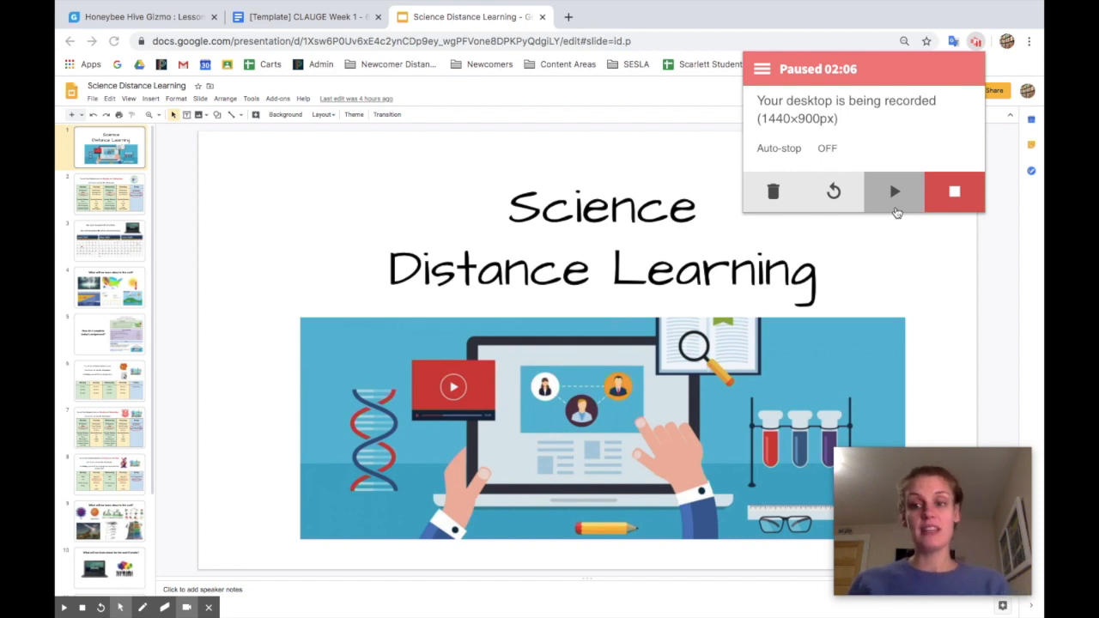
# Step: Resume the recording, then stop and save it
pyautogui.click(893, 191)
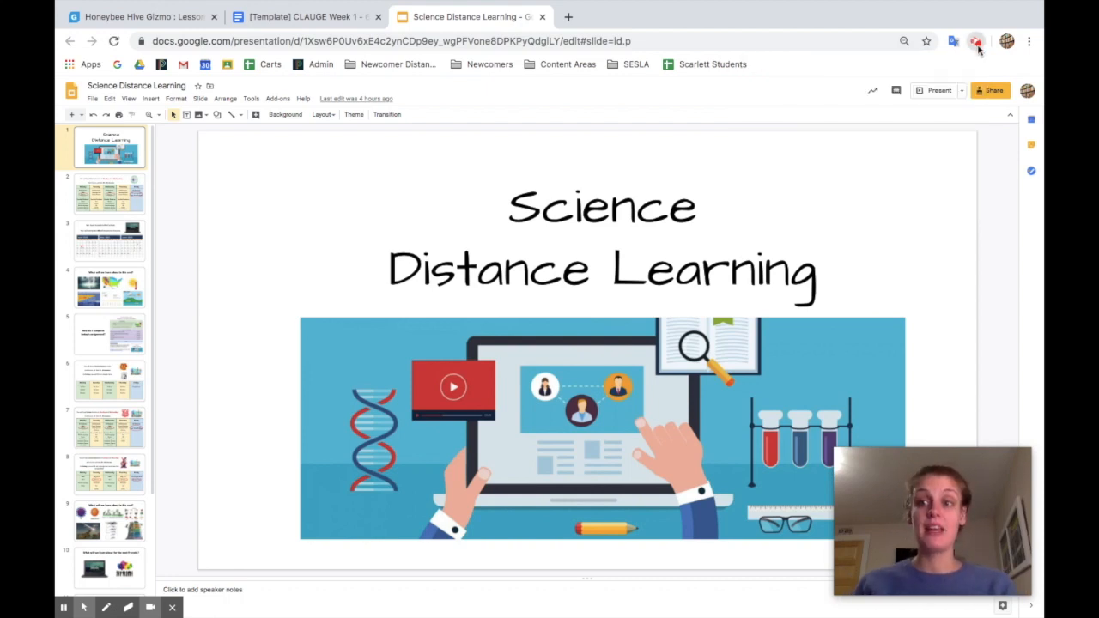
pyautogui.click(975, 40)
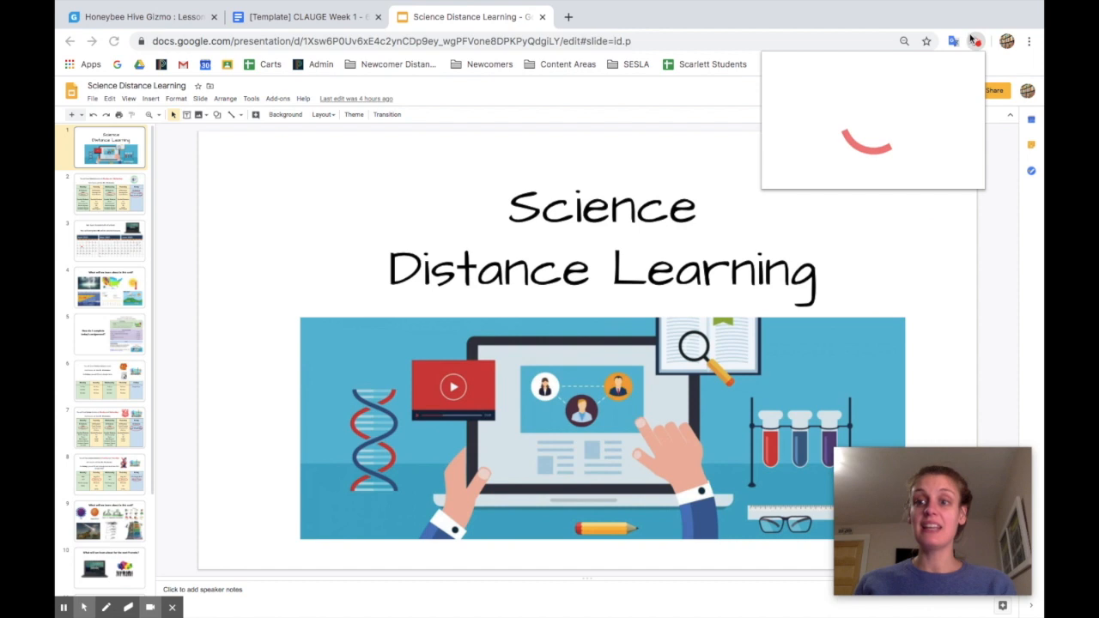
pyautogui.click(975, 40)
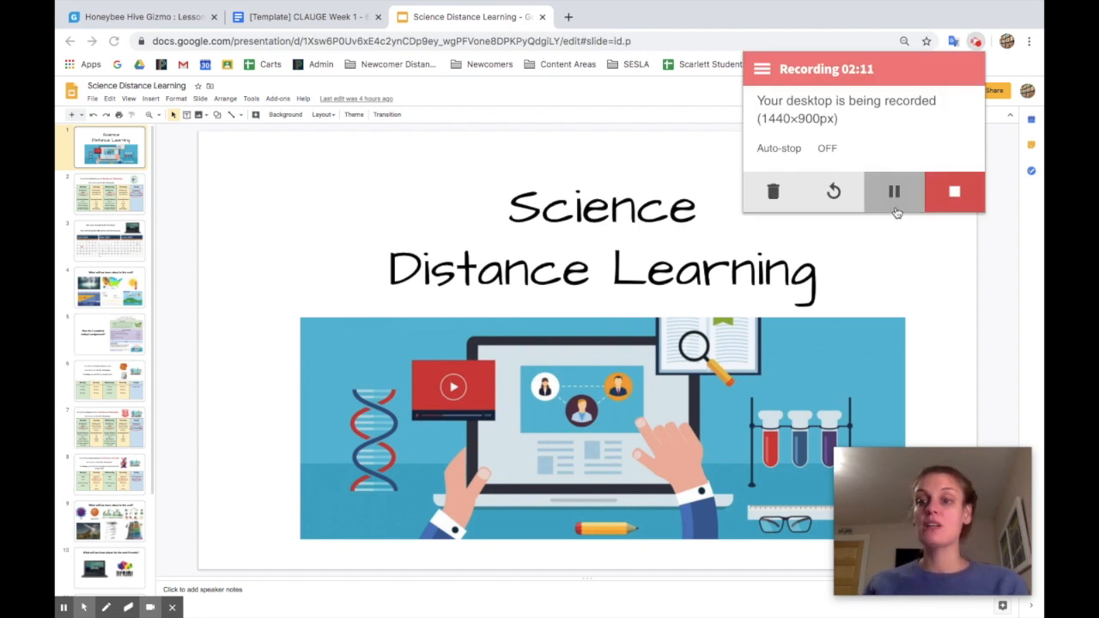
pyautogui.click(893, 190)
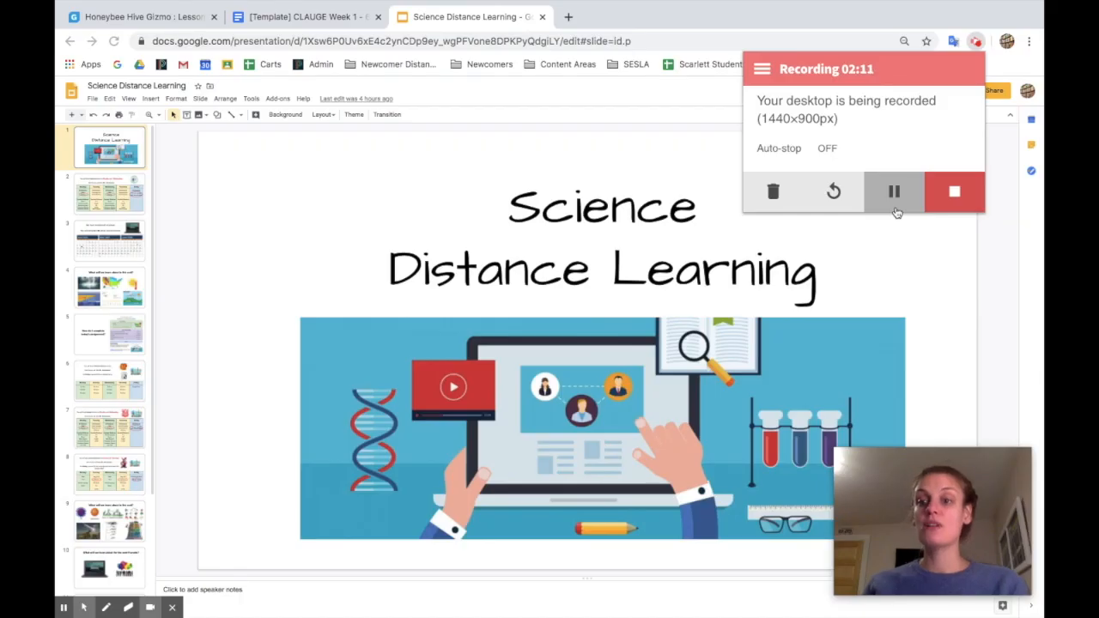
pyautogui.click(954, 191)
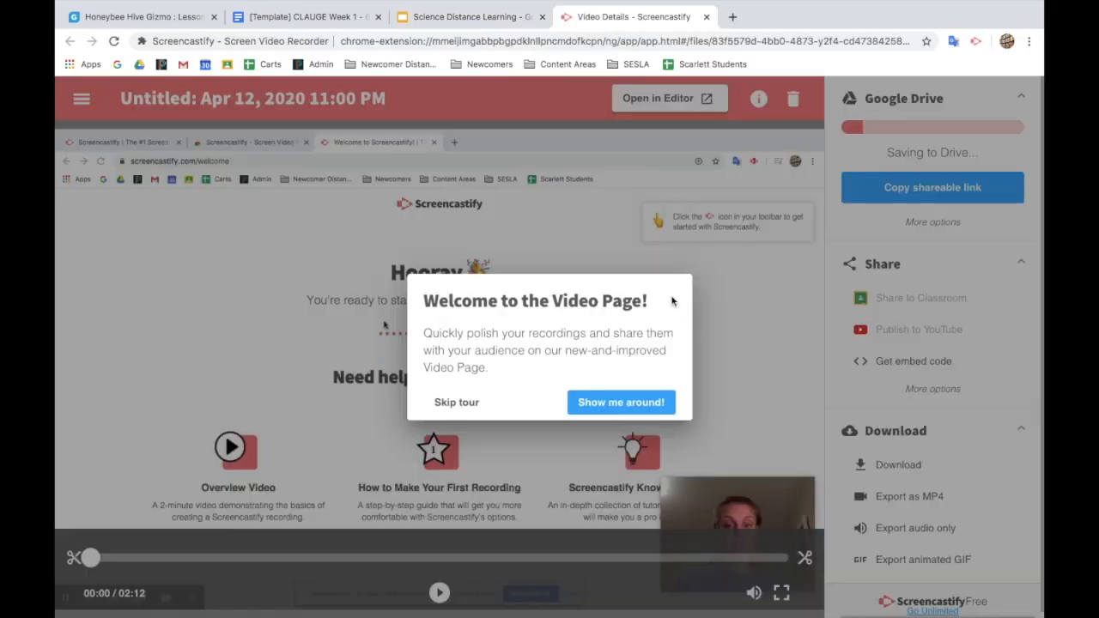
# Step: Skip the video page tour and scrub through the recording to preview it
pyautogui.click(456, 402)
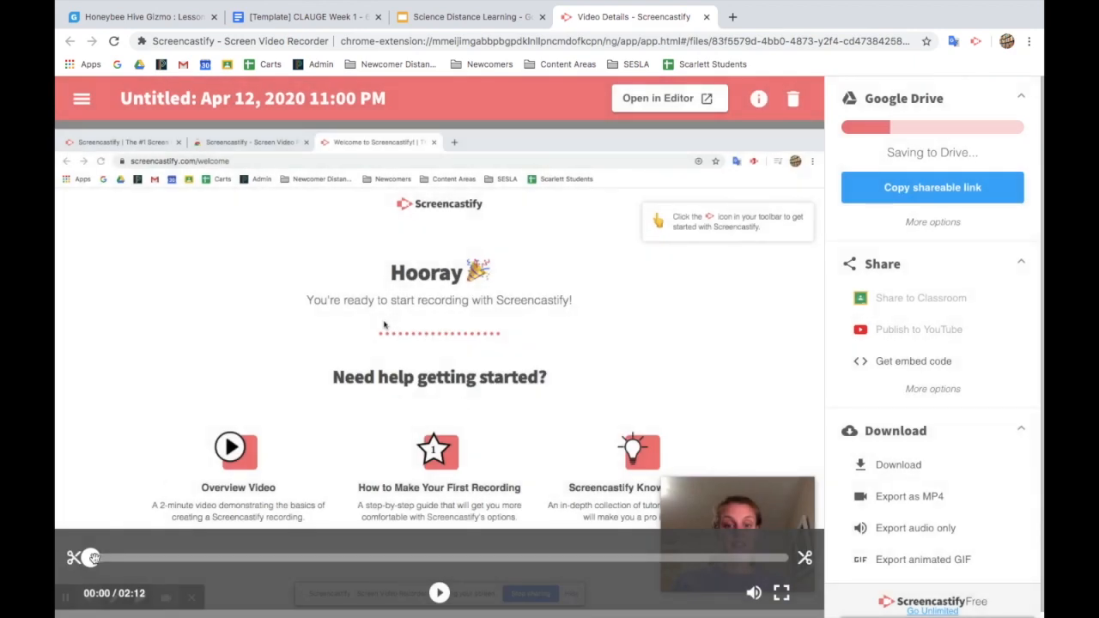
pyautogui.moveTo(91, 558); pyautogui.dragTo(302, 558)
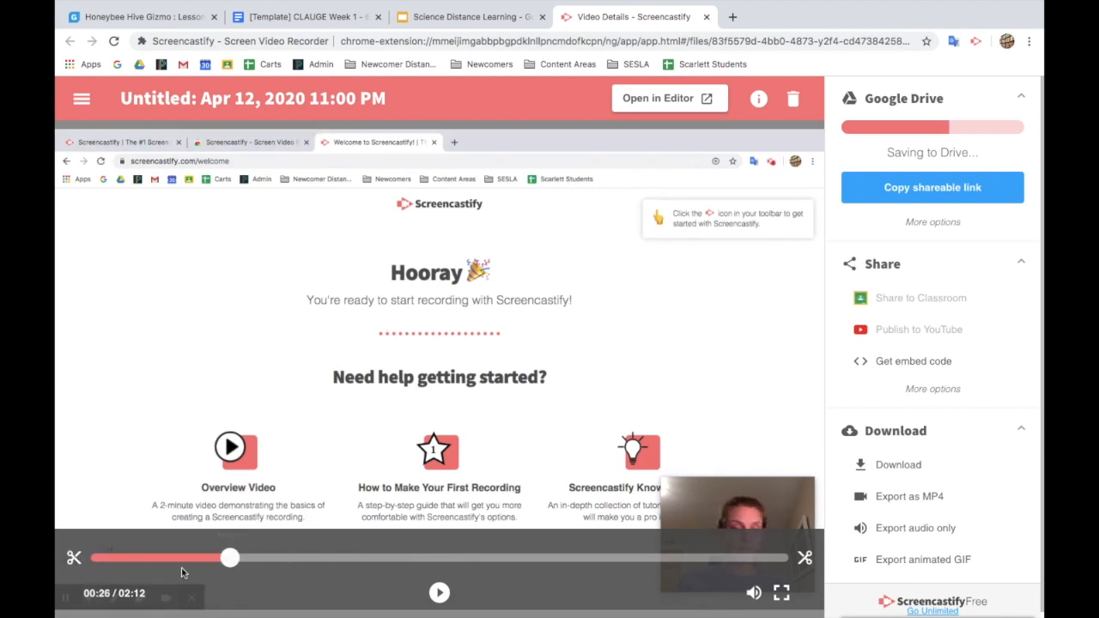
pyautogui.moveTo(229, 558); pyautogui.dragTo(182, 558)
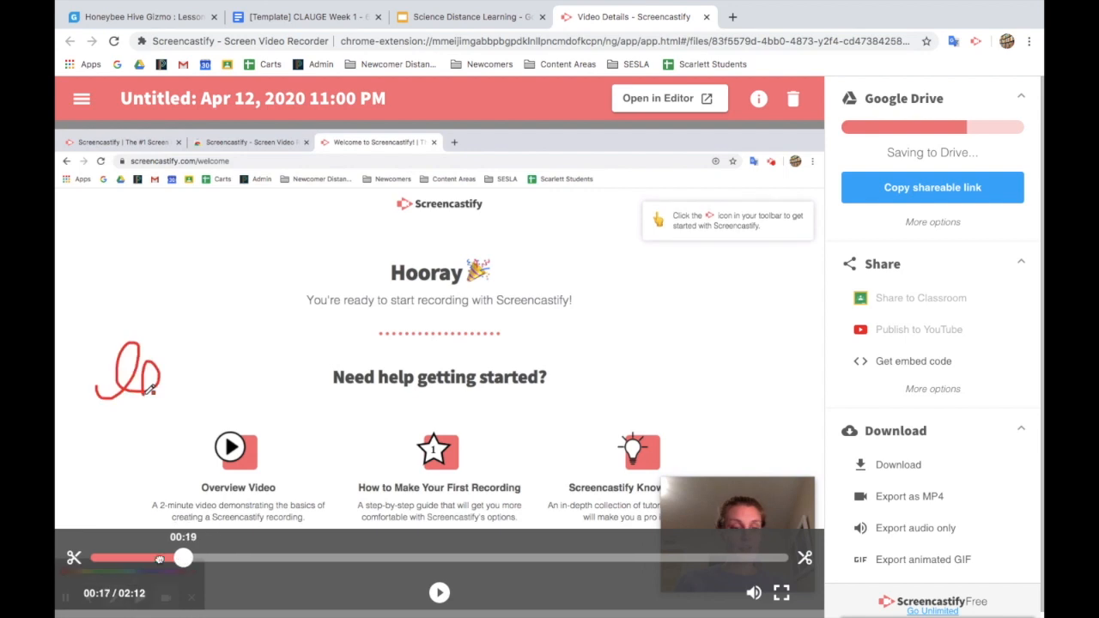
# Step: Retitle the video 'EXAMPLE SCREENCAST'
pyautogui.click(253, 98)
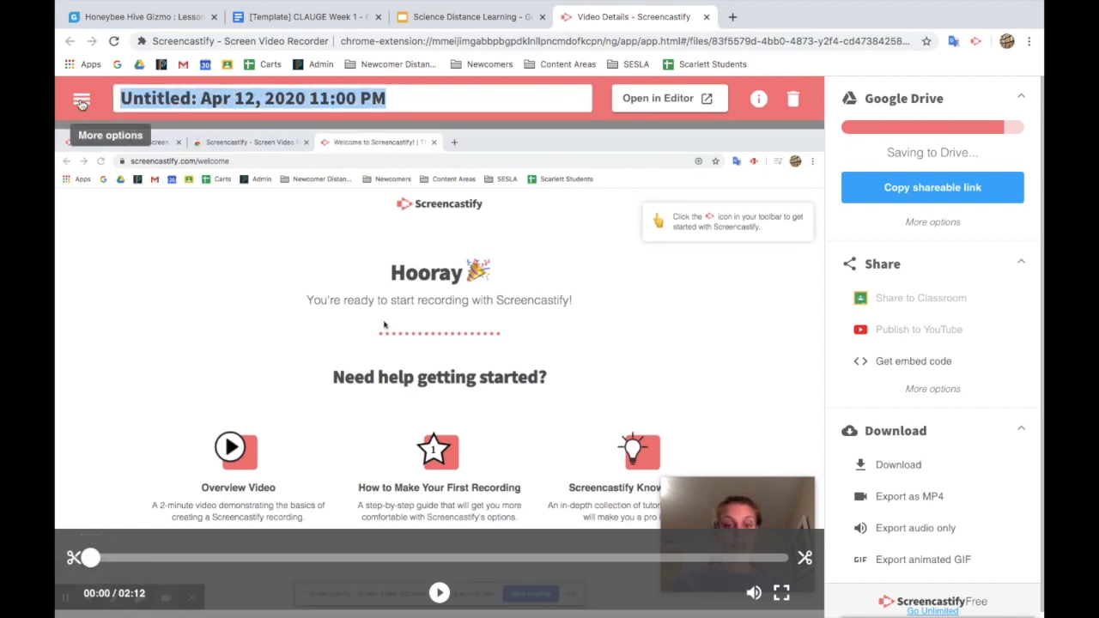
pyautogui.write('EXAMP')
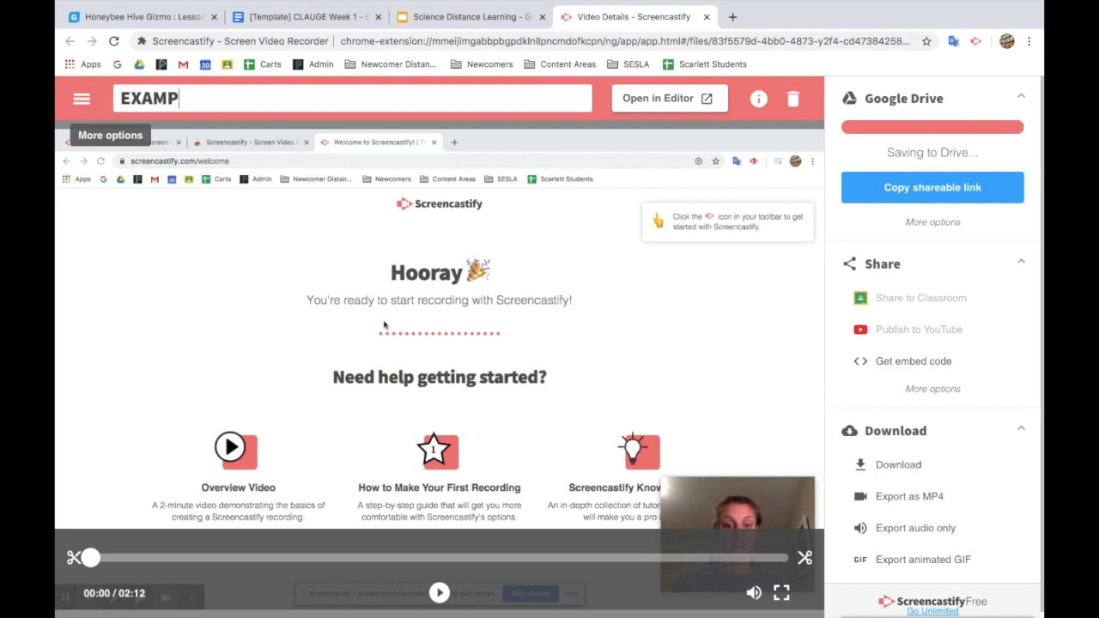
pyautogui.write('LE SCREN')
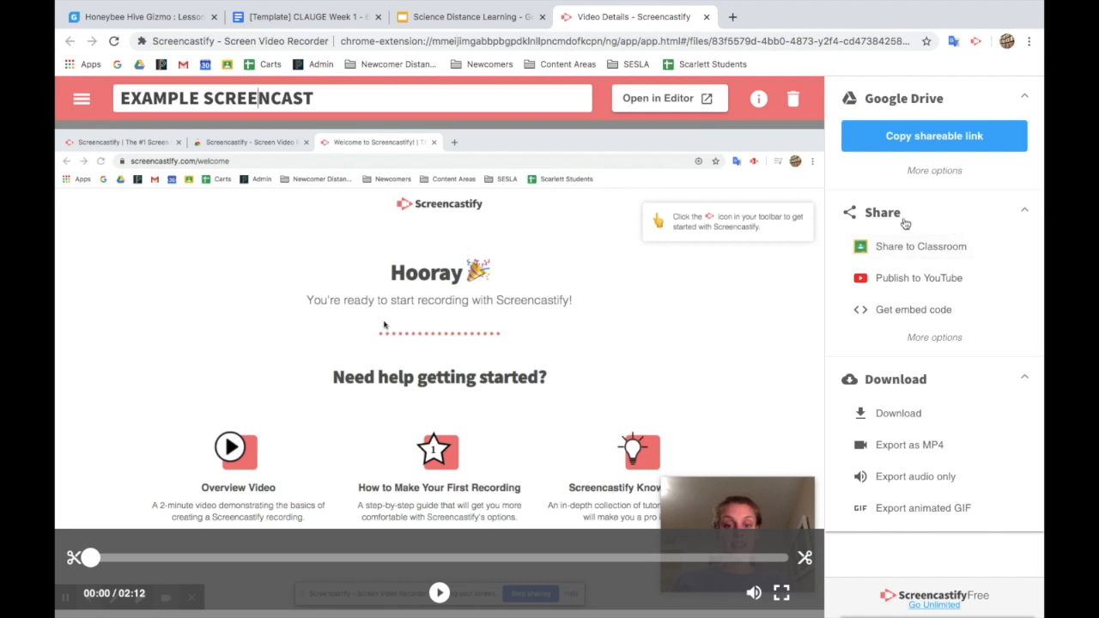
pyautogui.moveTo(901, 278)
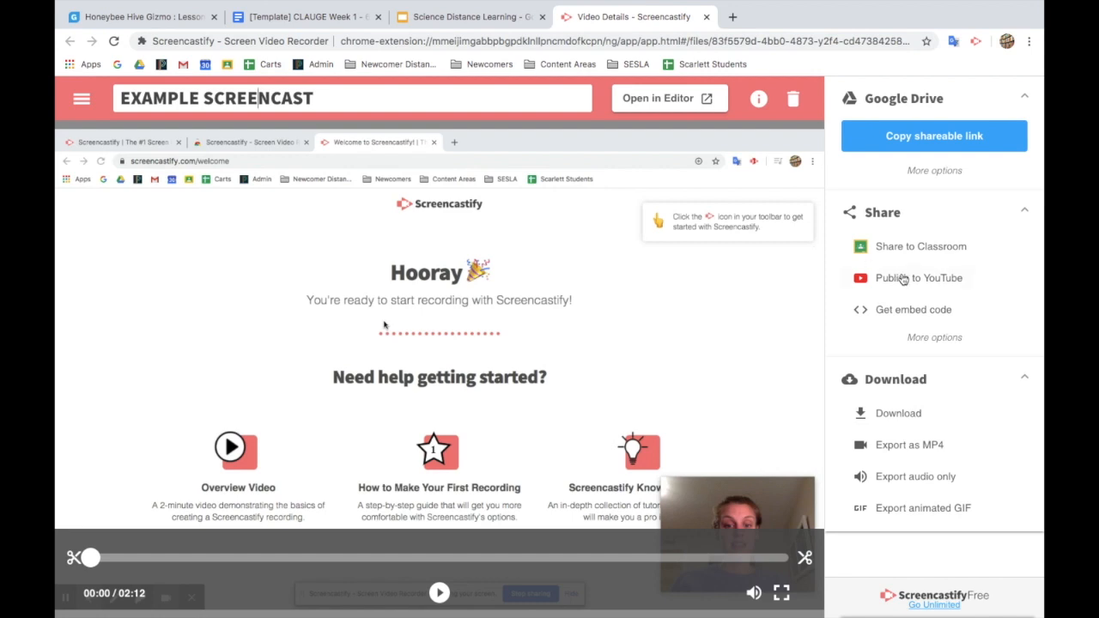
# Step: Review YouTube privacy choices (Private, Public, Unlisted) without uploading, then open the Classroom stream
pyautogui.click(918, 277)
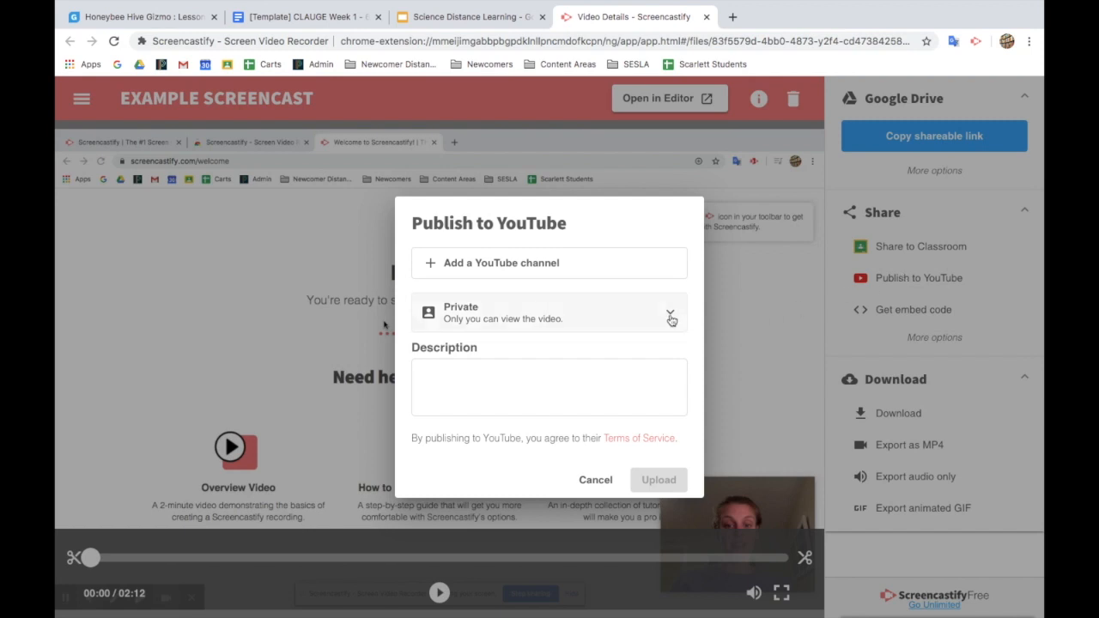
pyautogui.click(670, 318)
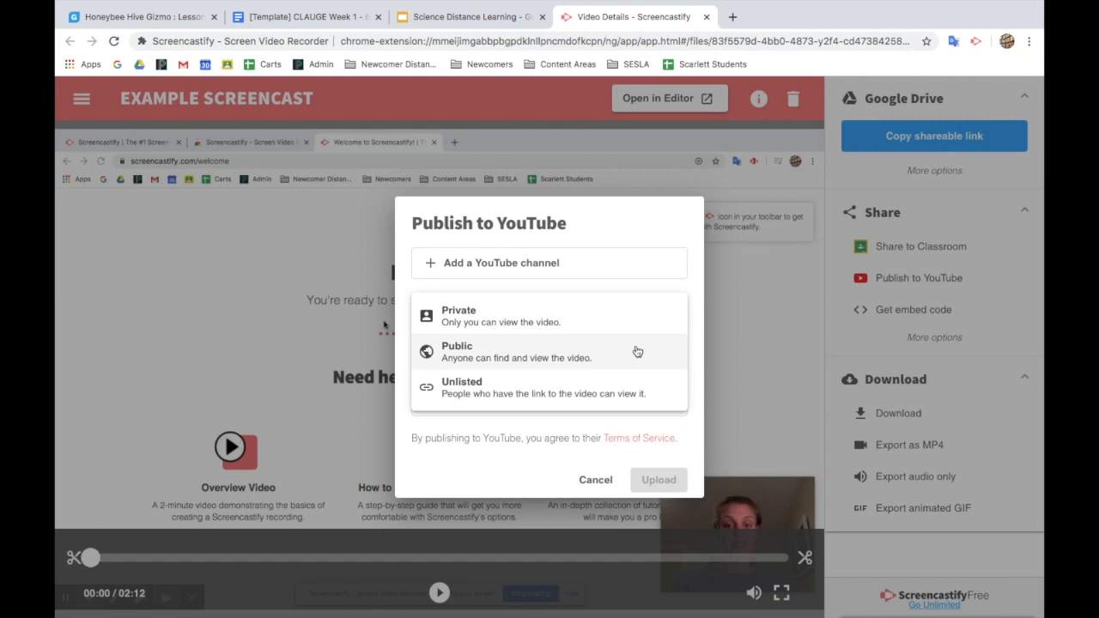
pyautogui.moveTo(629, 392)
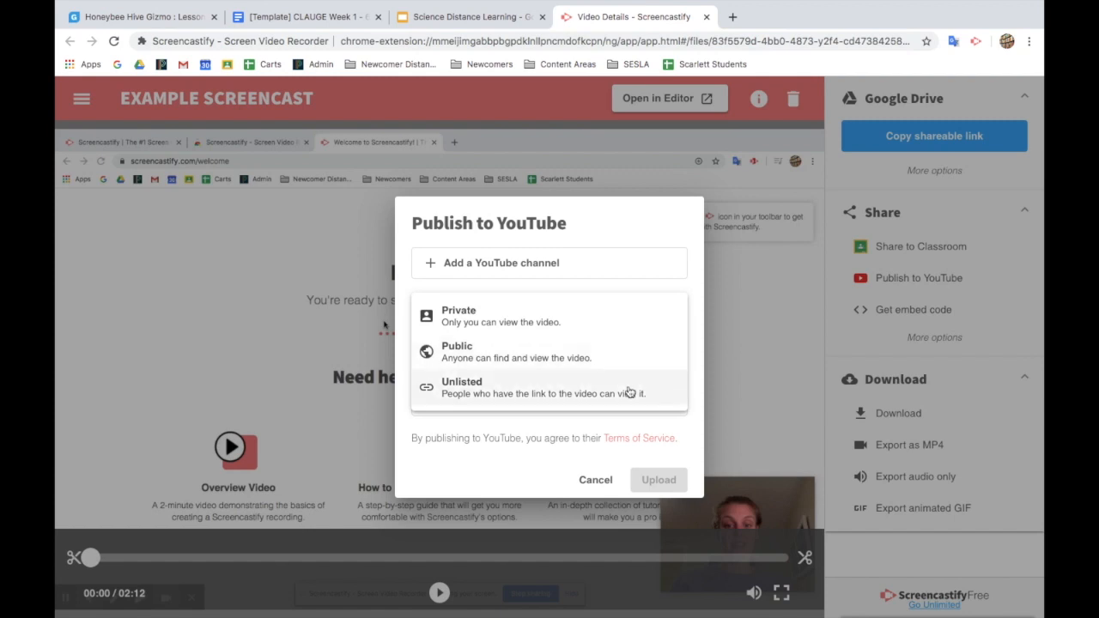
pyautogui.moveTo(581, 405)
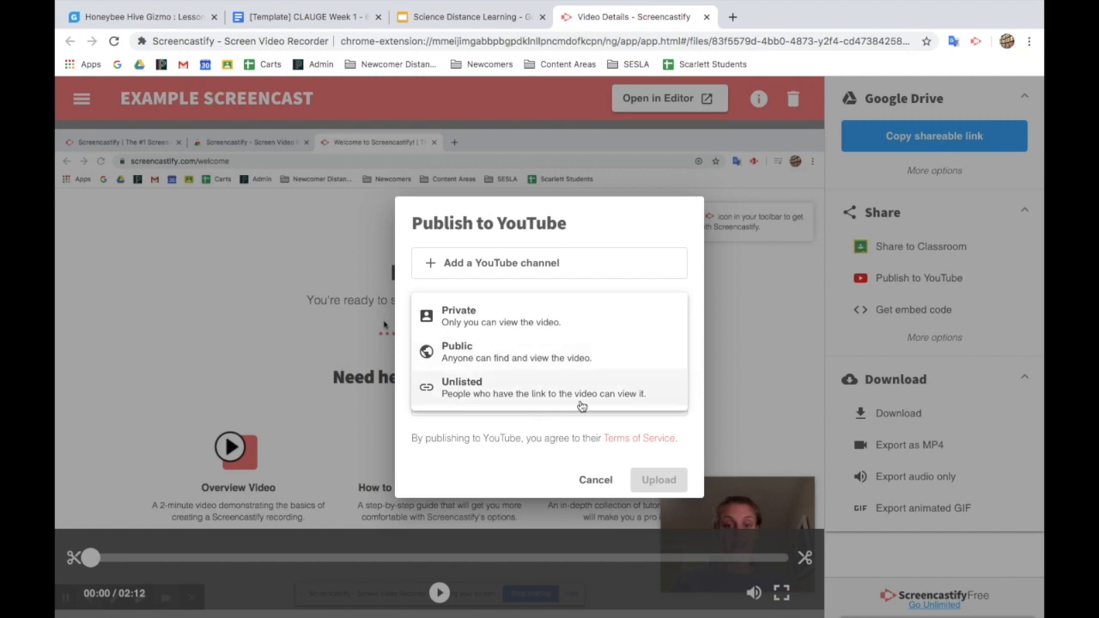
pyautogui.moveTo(590, 328)
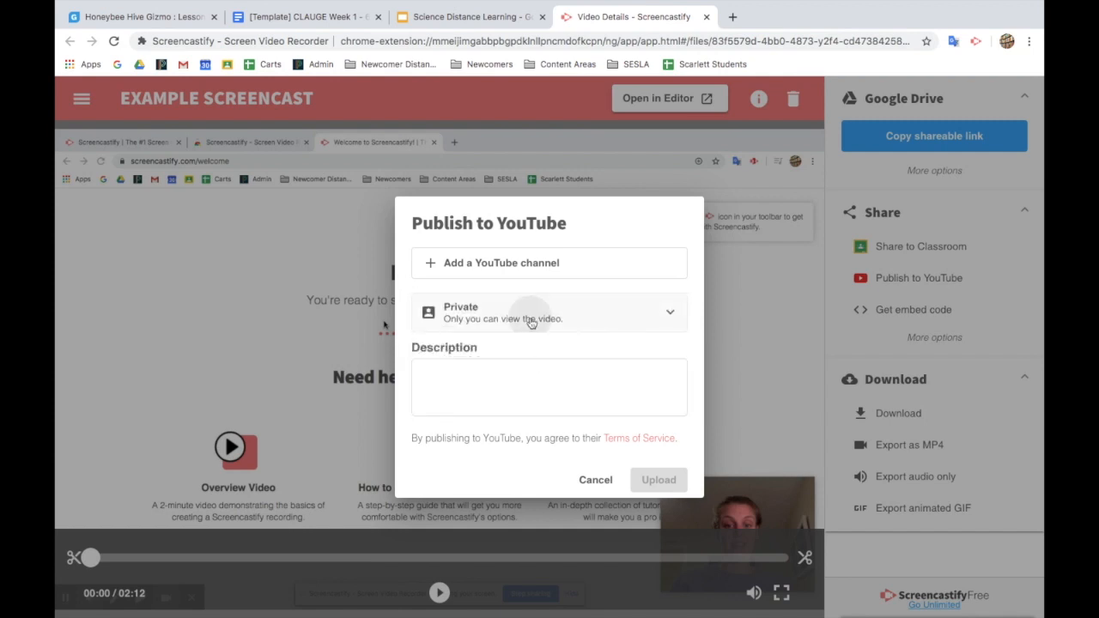
pyautogui.click(594, 480)
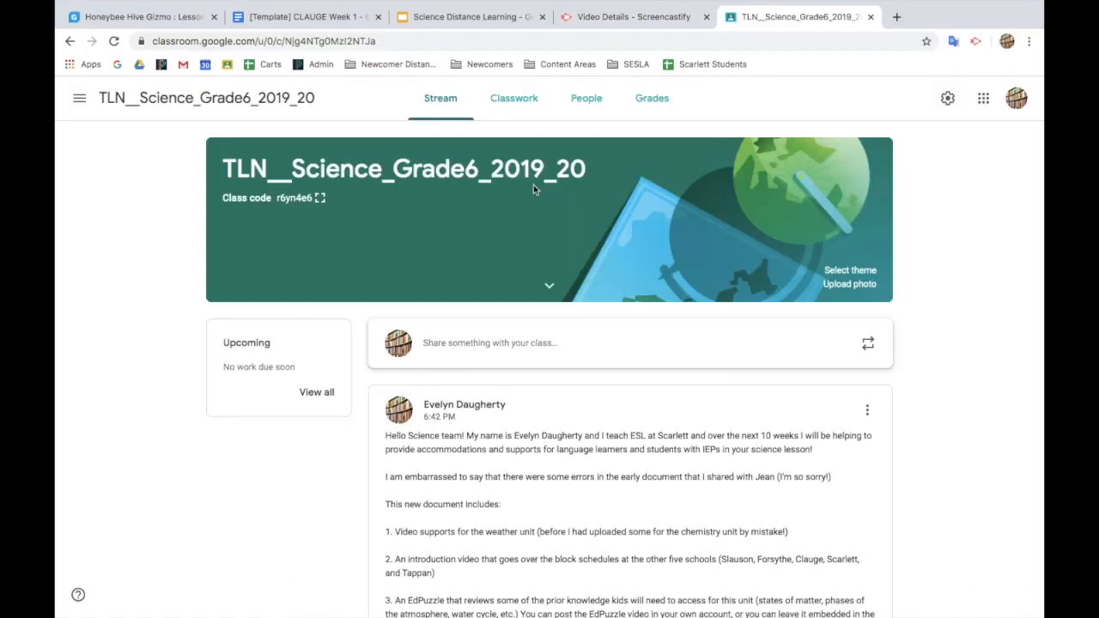
# Step: Create a new assignment from the science class's Classwork page and open the Google Drive attachment picker
pyautogui.click(513, 98)
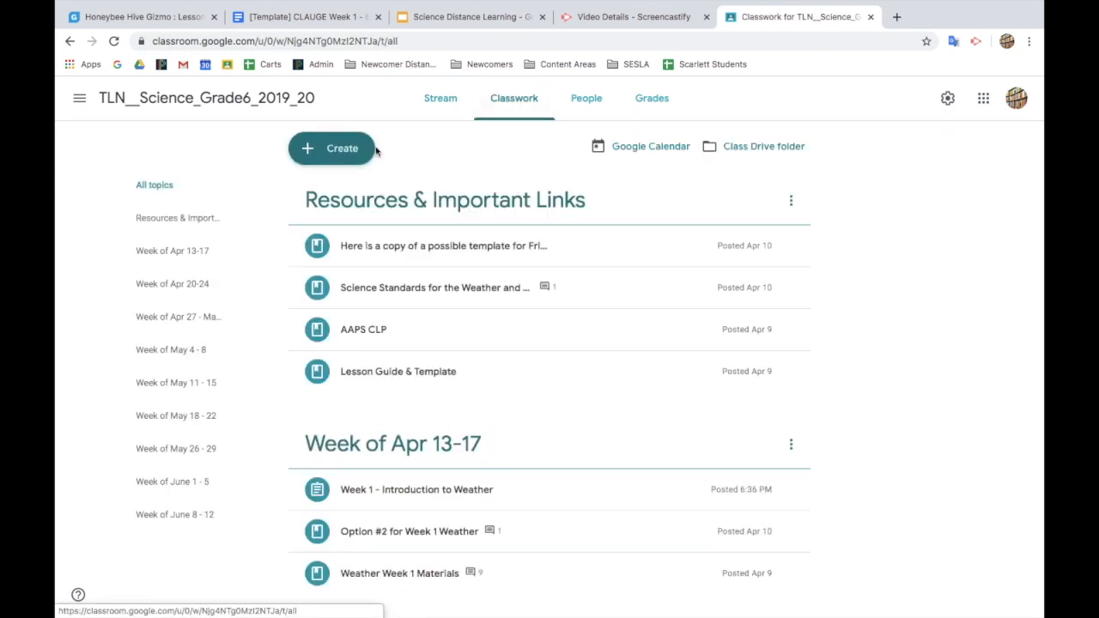
pyautogui.click(332, 148)
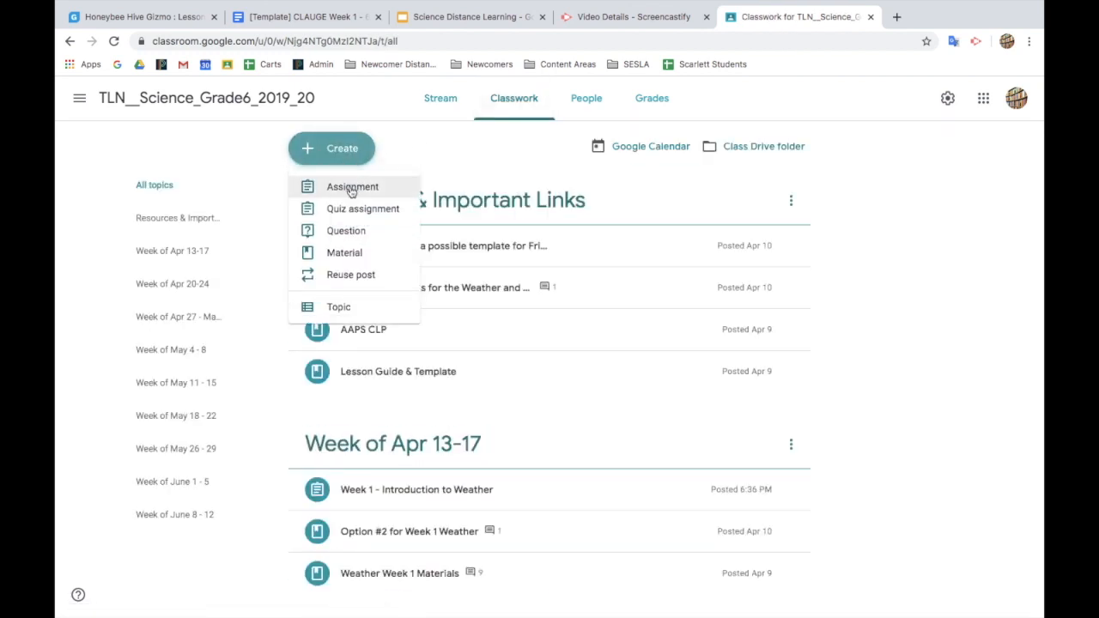
pyautogui.moveTo(352, 186)
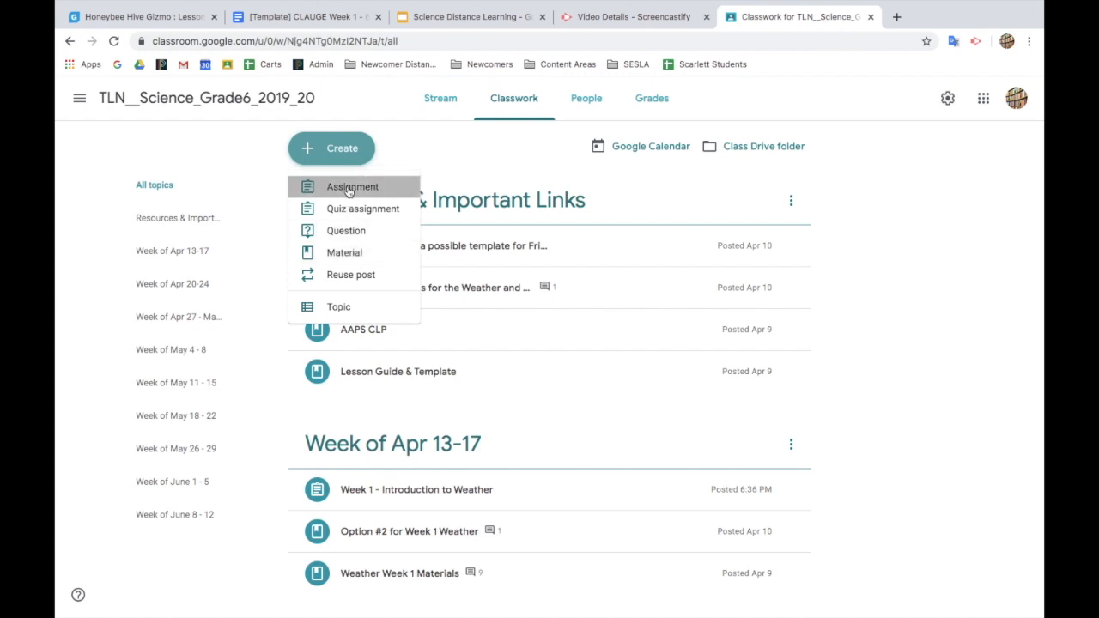
pyautogui.click(352, 186)
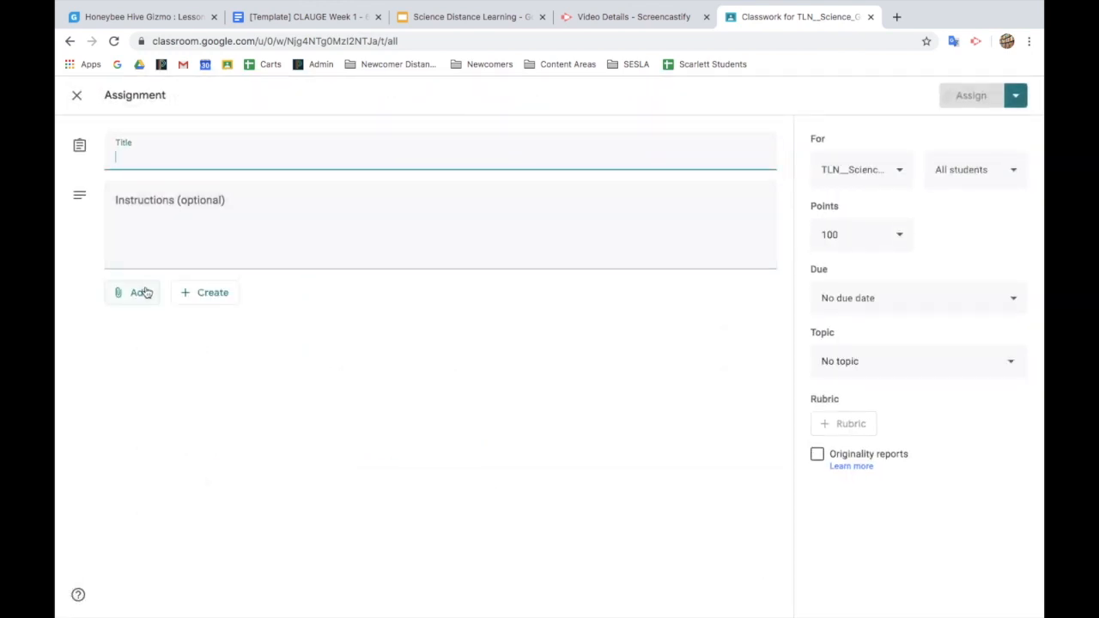
pyautogui.click(132, 292)
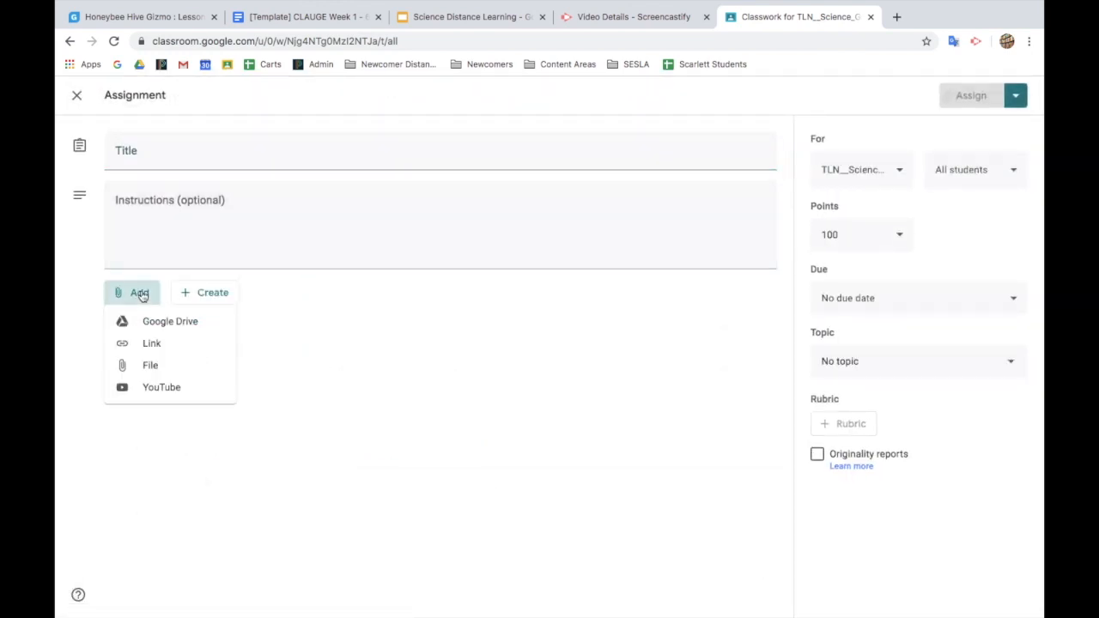
pyautogui.click(170, 321)
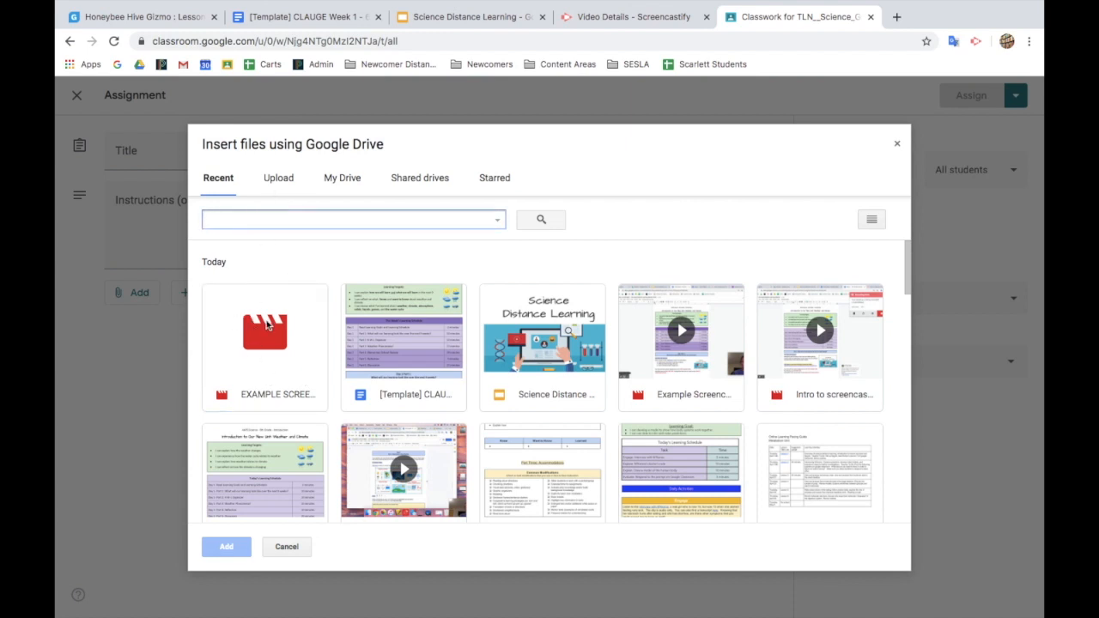
# Step: Attach the EXAMPLE SCREENCAST video to the assignment, then check the video link in the Week 1 lesson doc
pyautogui.click(264, 331)
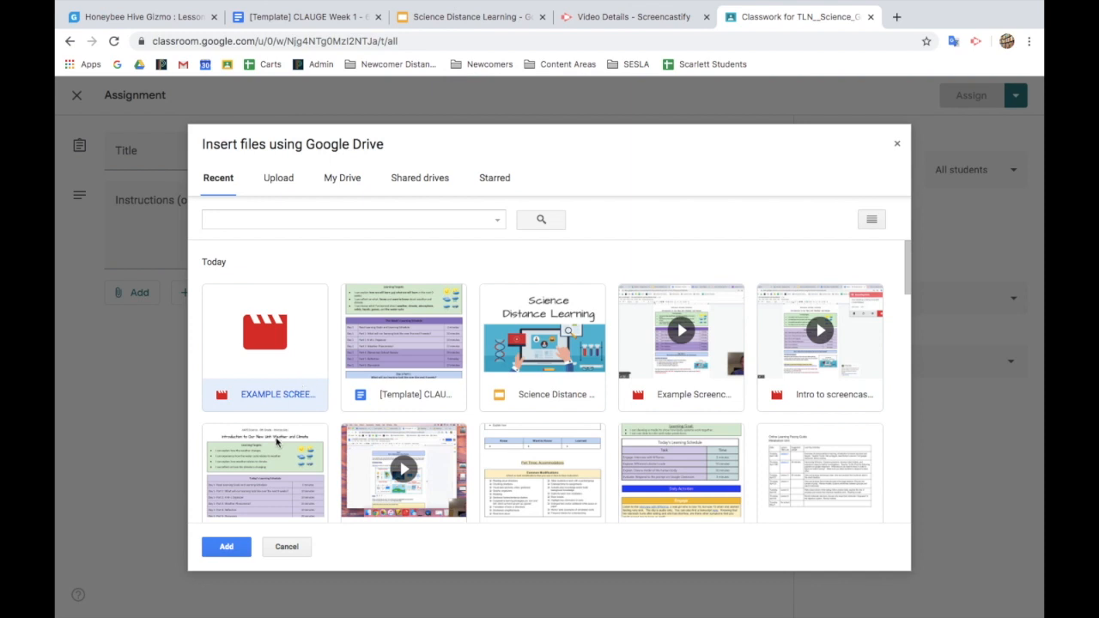
pyautogui.click(286, 547)
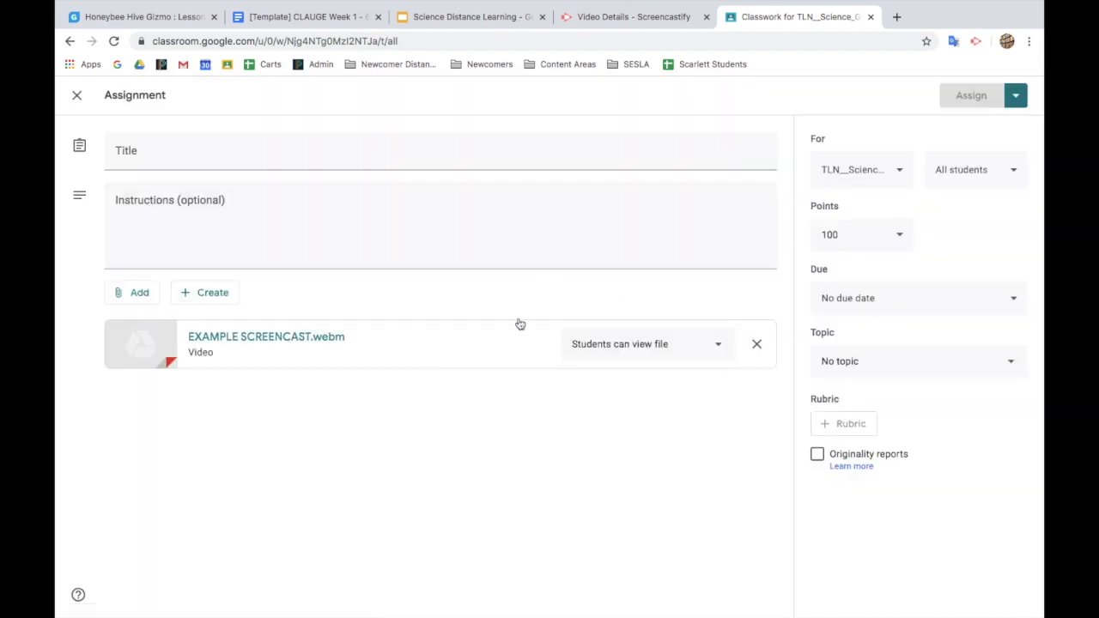
pyautogui.click(305, 17)
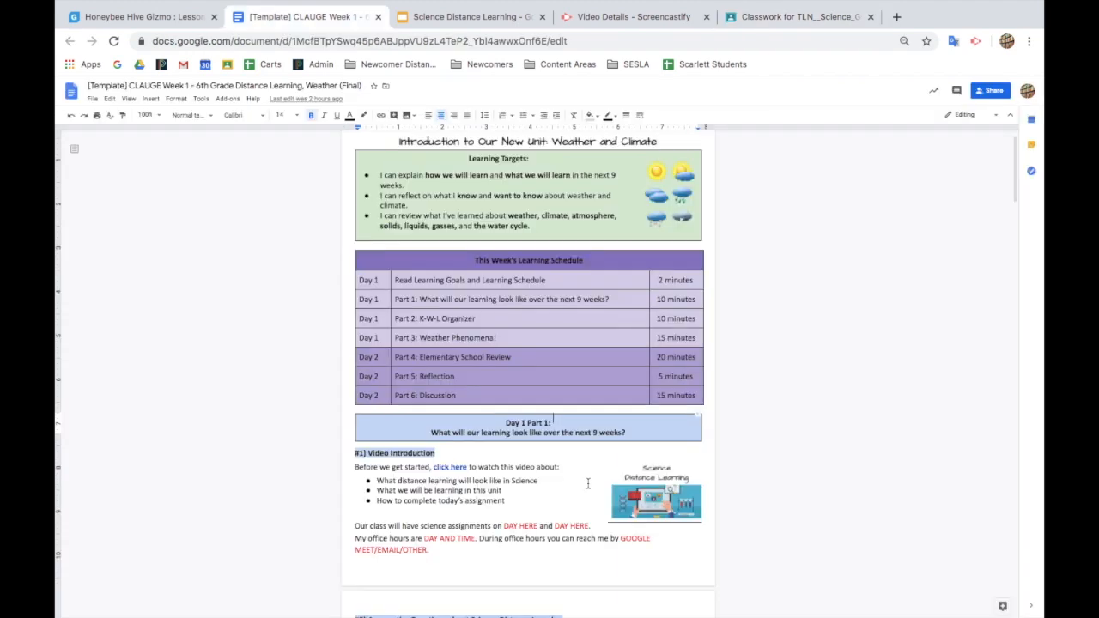
pyautogui.click(449, 466)
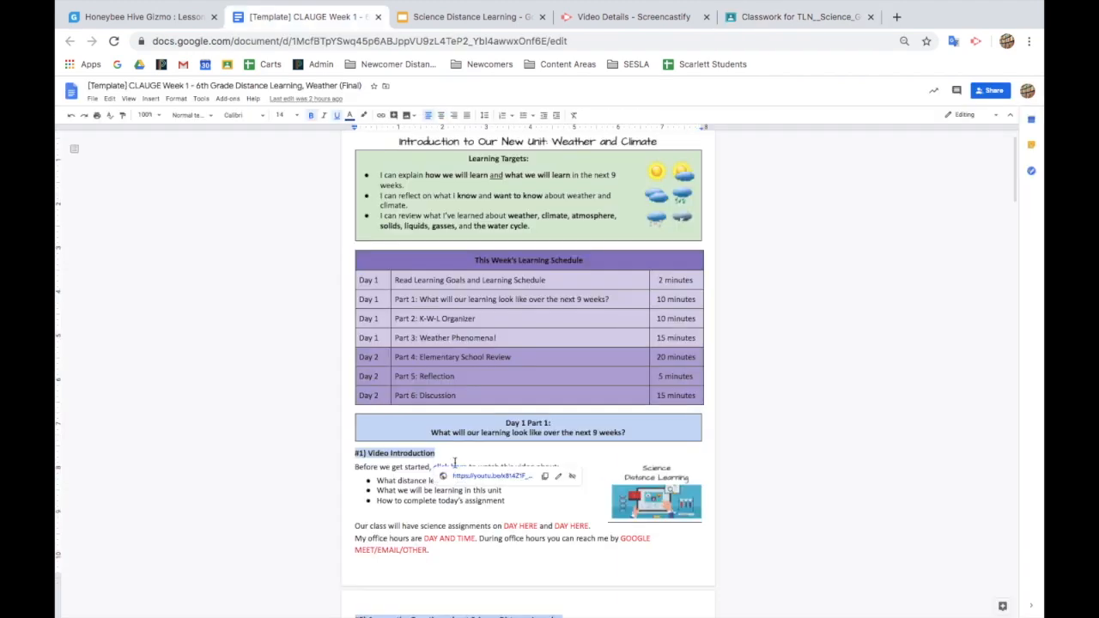